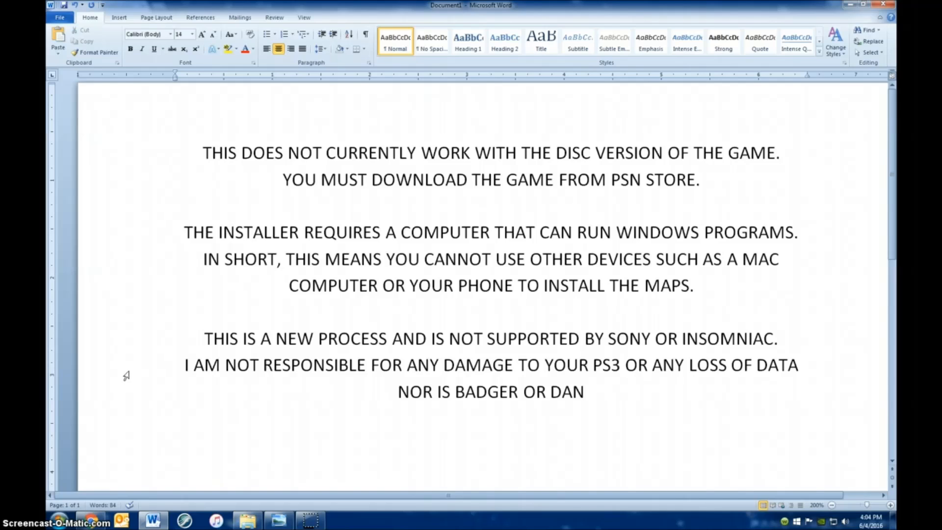
Download RatchetCustomMapInstaller.zip from Dropbox, skipping sign-up, and show it in Downloads
left_click(584, 391)
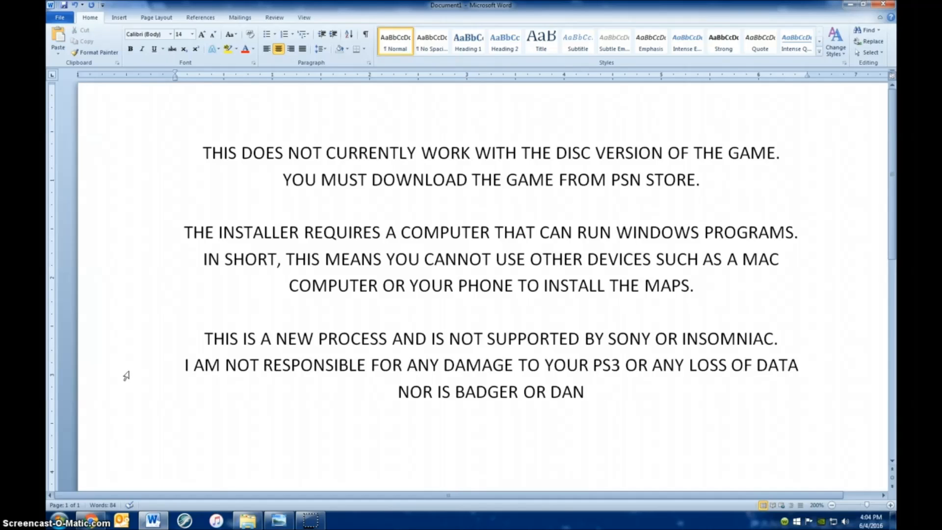
left_click(583, 392)
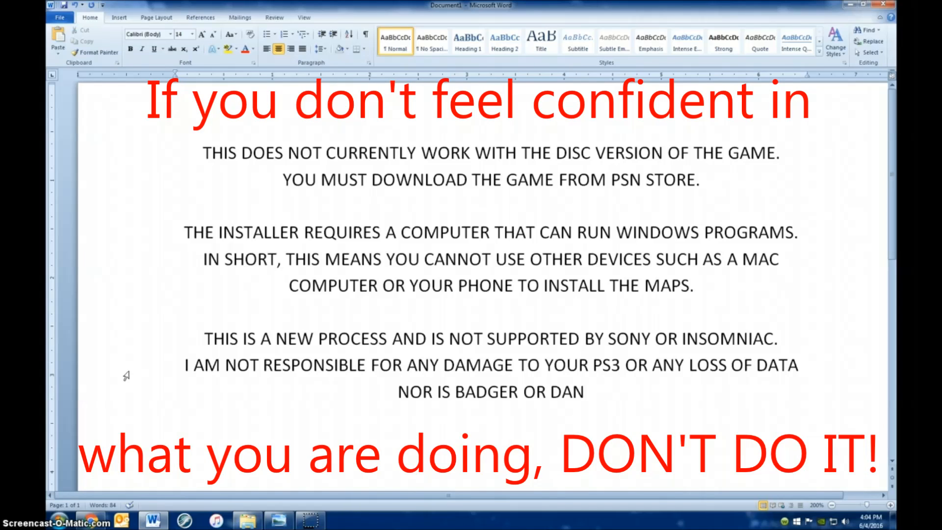
left_click(583, 392)
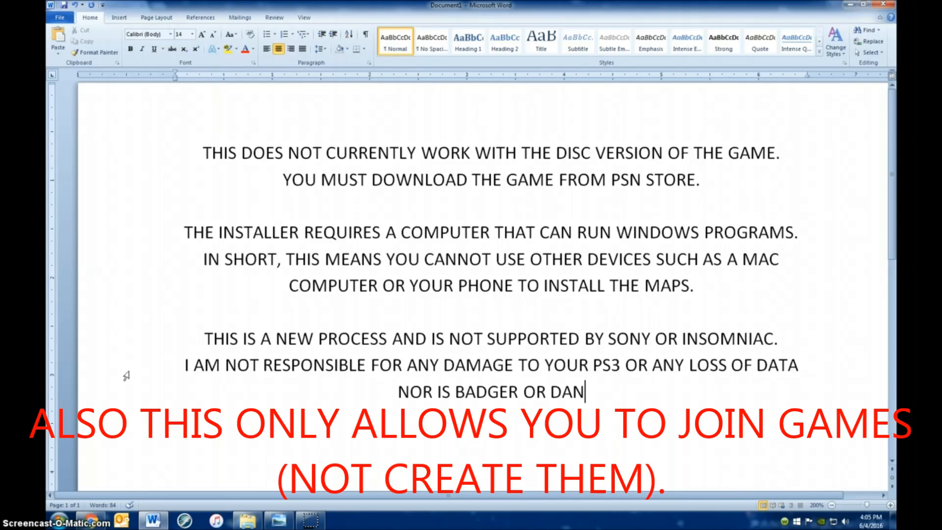
mouse_move(143, 387)
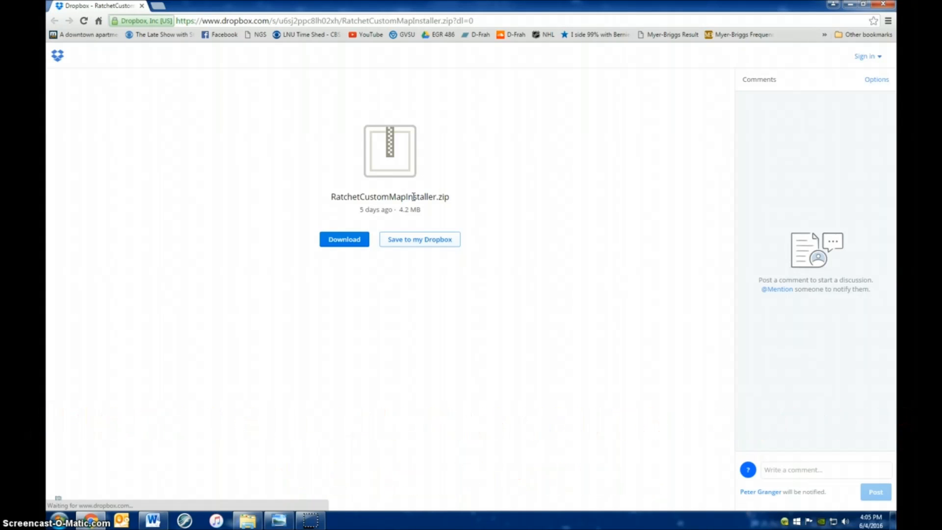
left_click(419, 239)
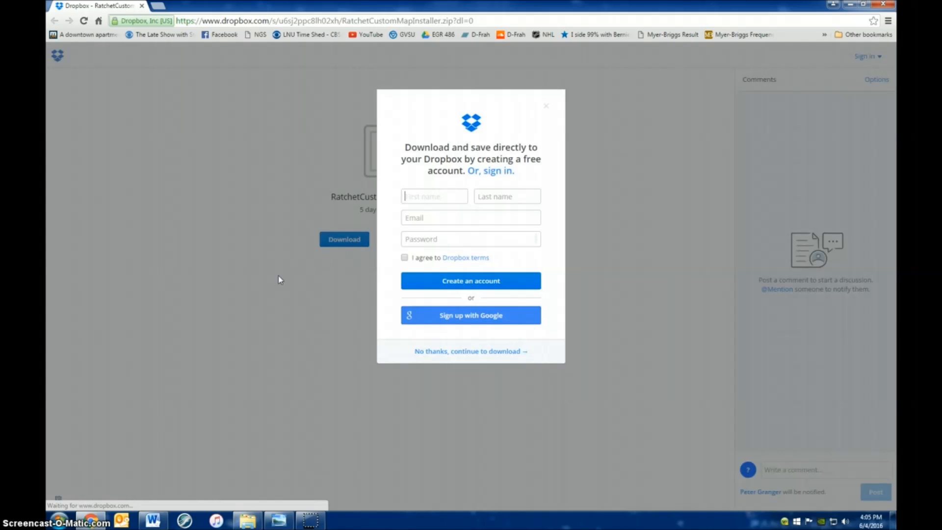
mouse_move(502, 223)
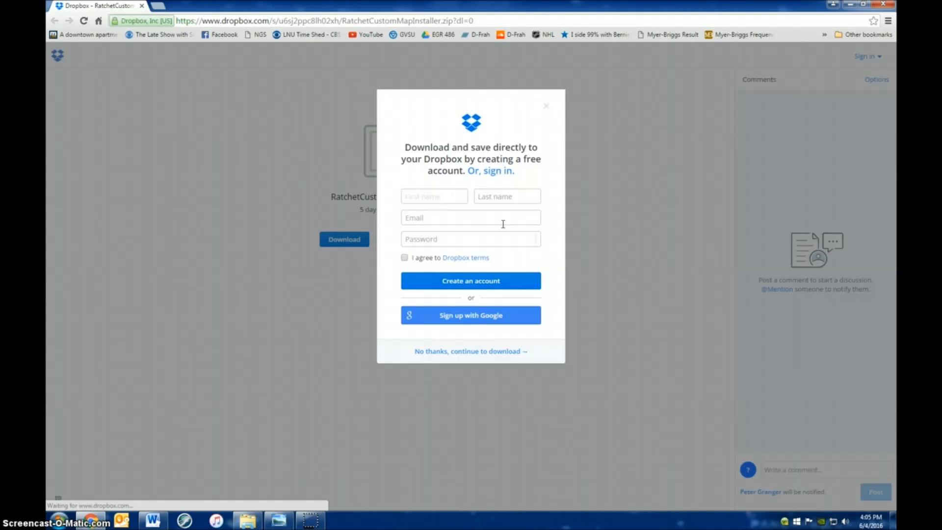
mouse_move(456, 355)
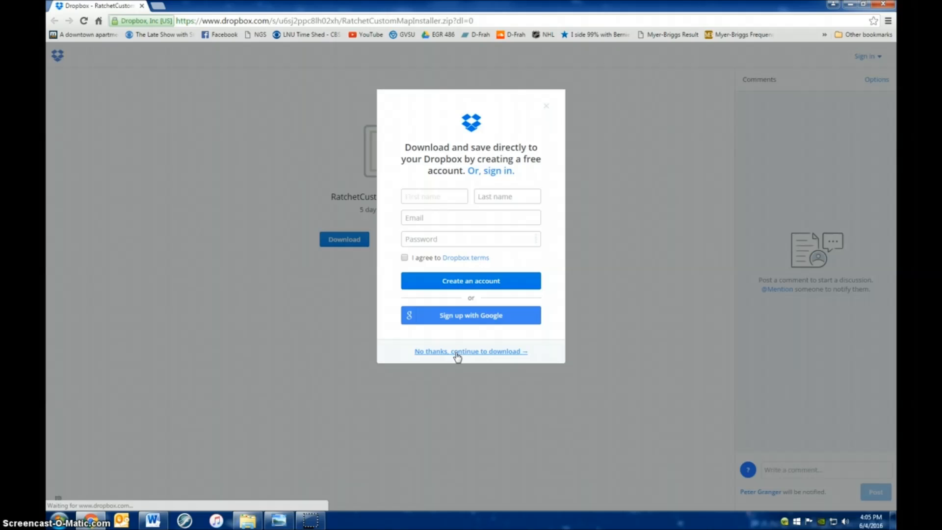
left_click(470, 351)
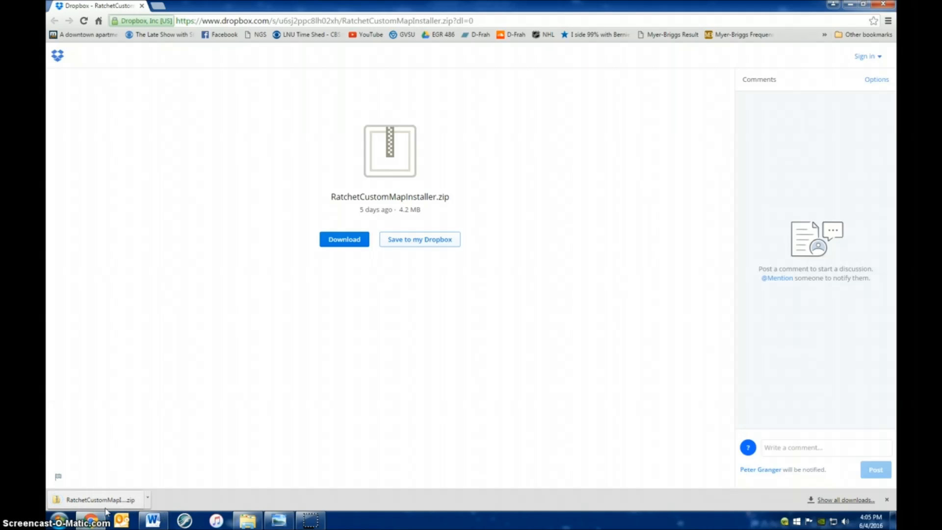
left_click(96, 499)
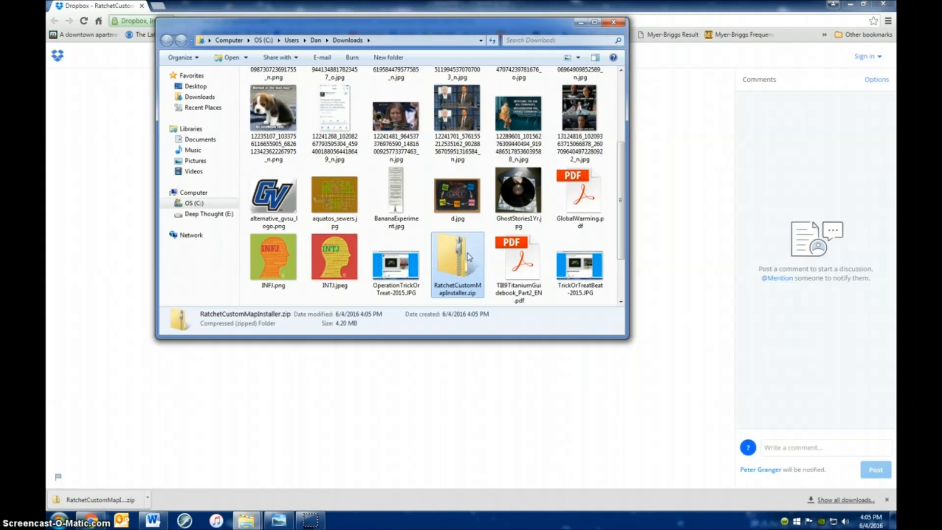
Extract the zip into the default RatchetCustomMapInstaller folder and open it
right_click(458, 258)
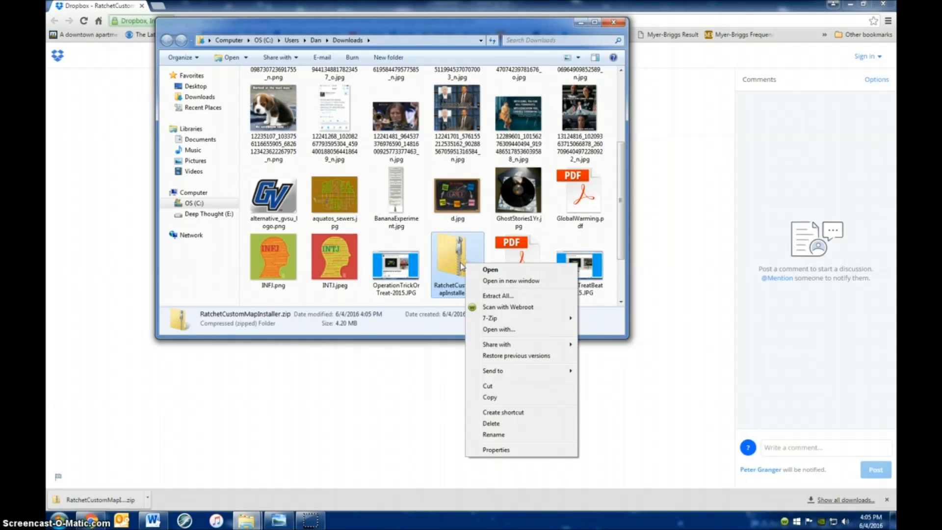
mouse_move(513, 296)
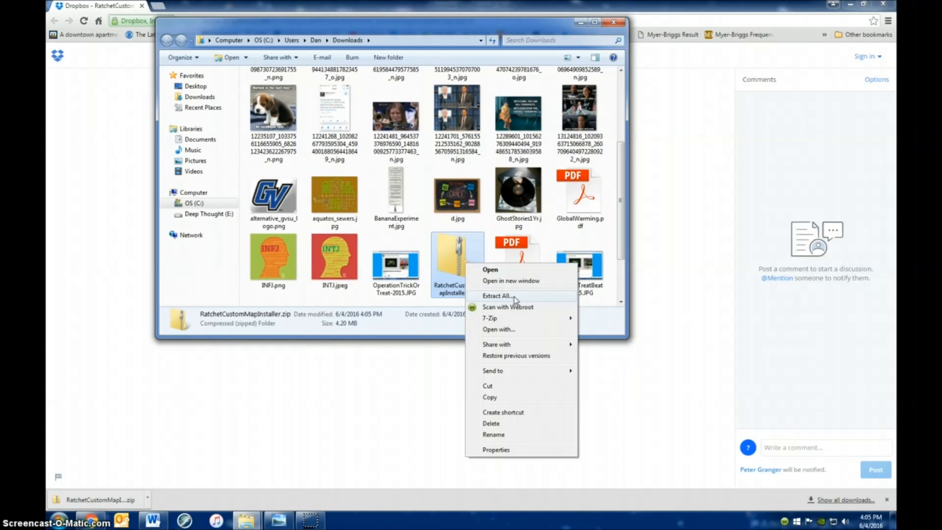
left_click(495, 295)
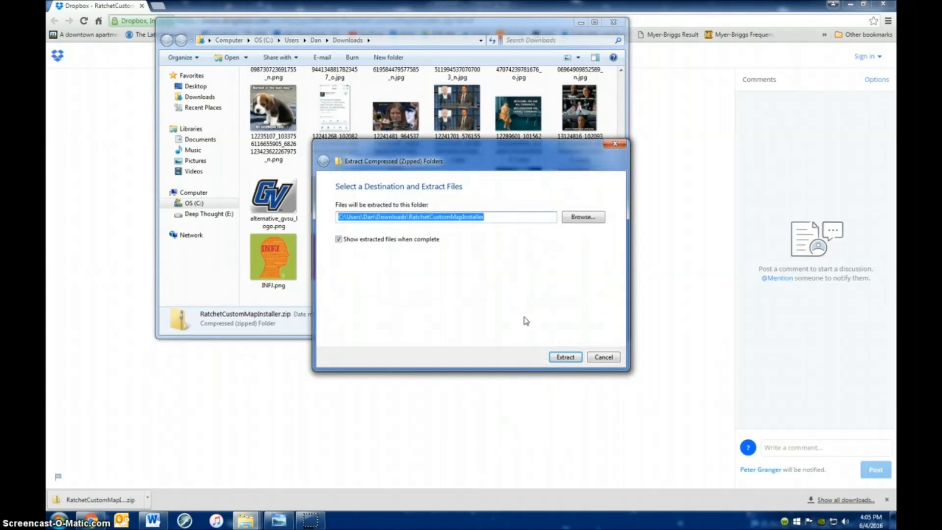
left_click(563, 357)
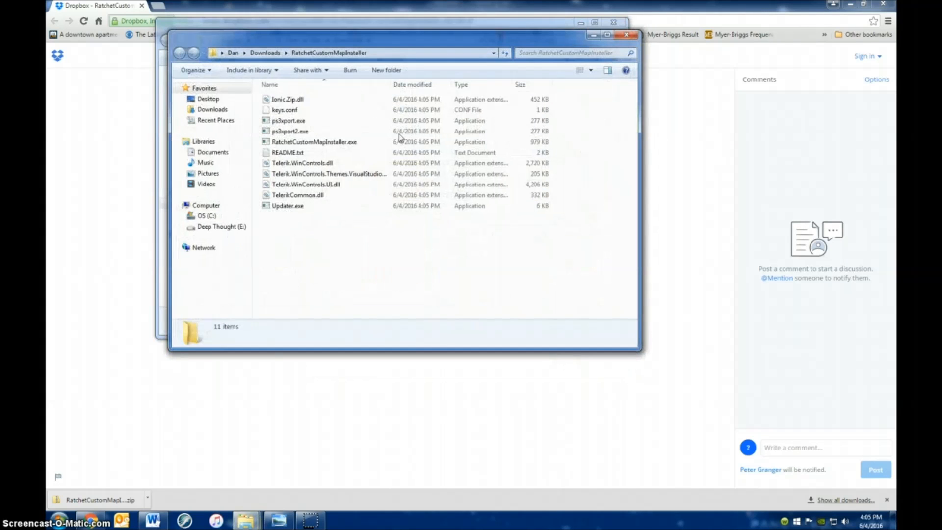
left_click(329, 174)
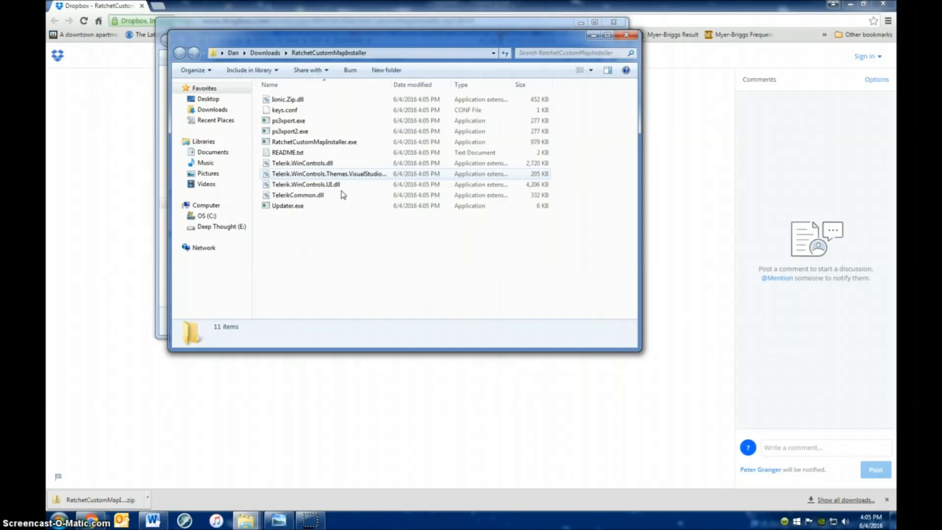
left_click(287, 205)
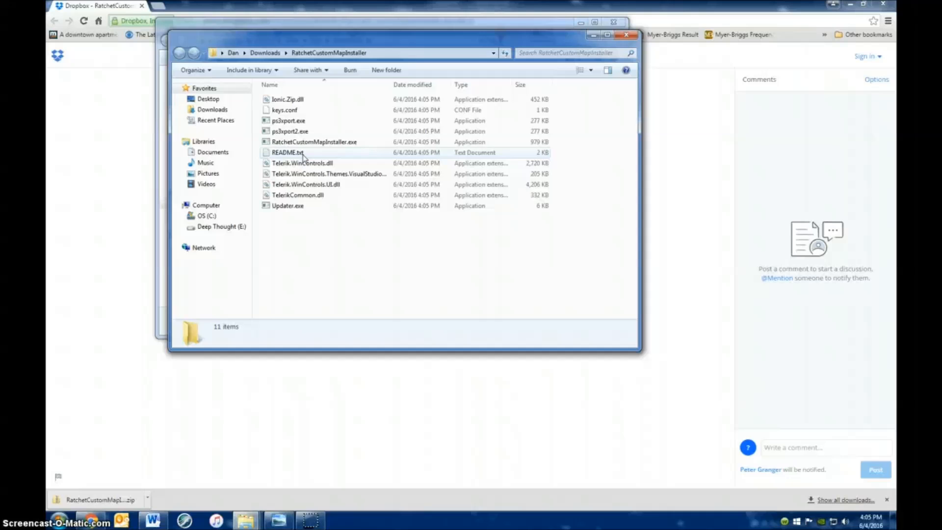
Open README.txt in Notepad to read the PS3 custom map install steps
double_click(287, 152)
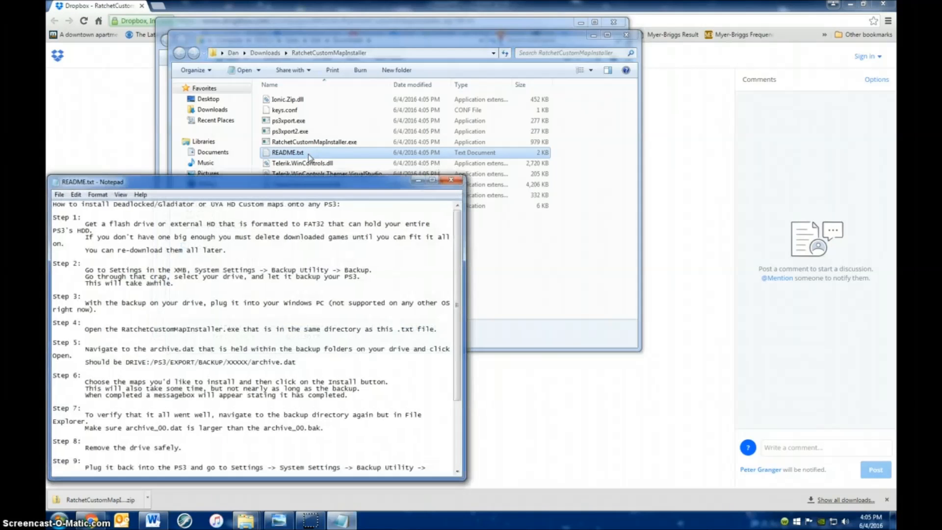
left_click(267, 295)
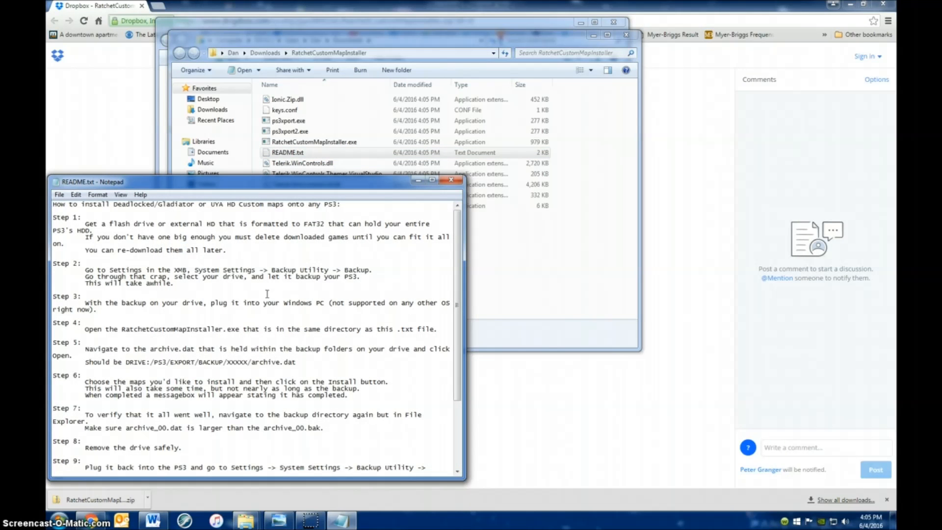
mouse_move(271, 299)
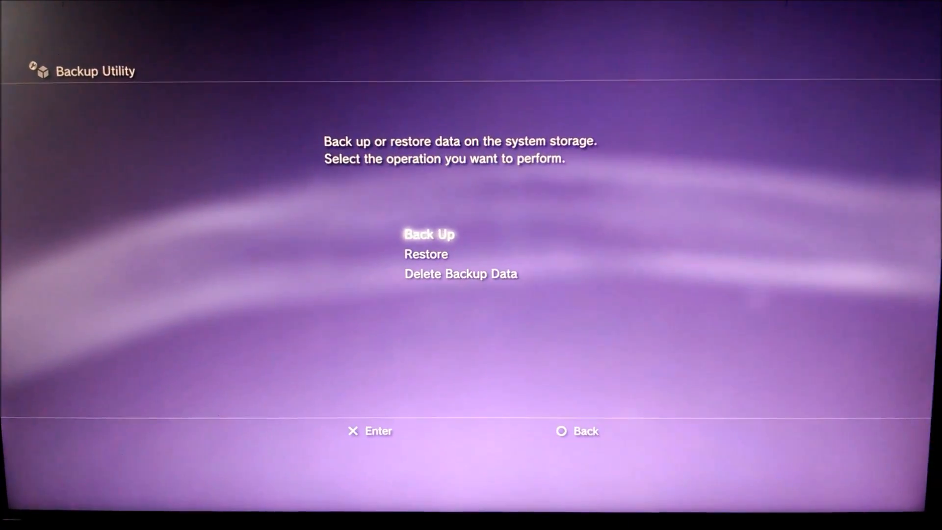
Reach the Backup Utility under Settings > System Settings on the PS3 XMB
left_click(429, 235)
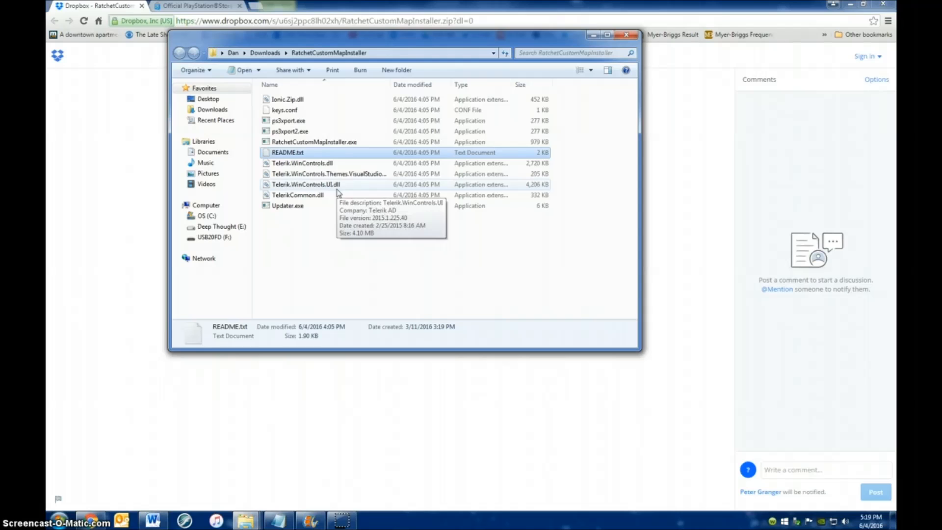
mouse_move(307, 145)
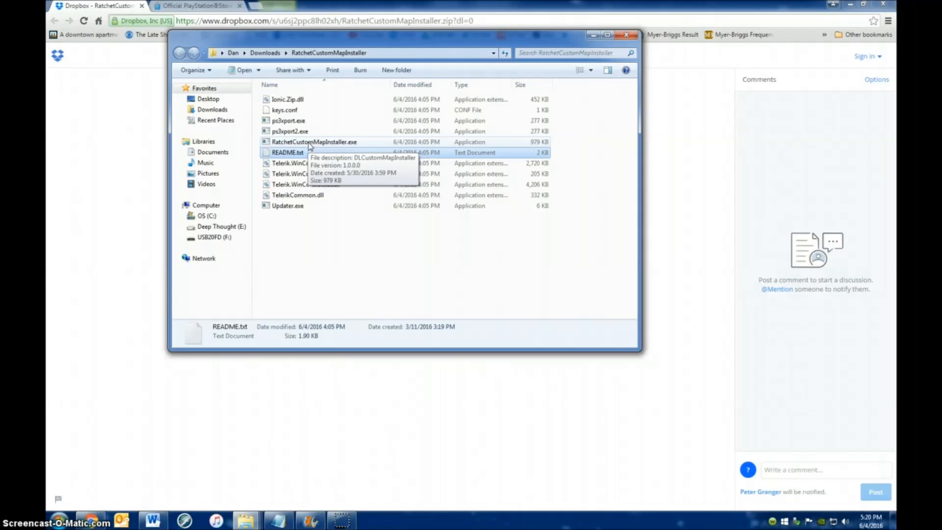
Launch RatchetCustomMapInstaller.exe from the extracted folder
right_click(314, 142)
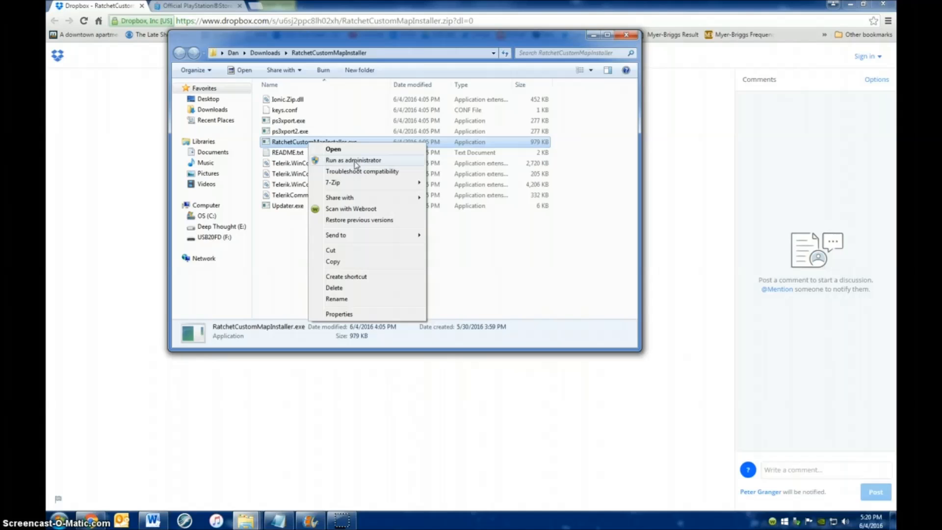
mouse_move(357, 149)
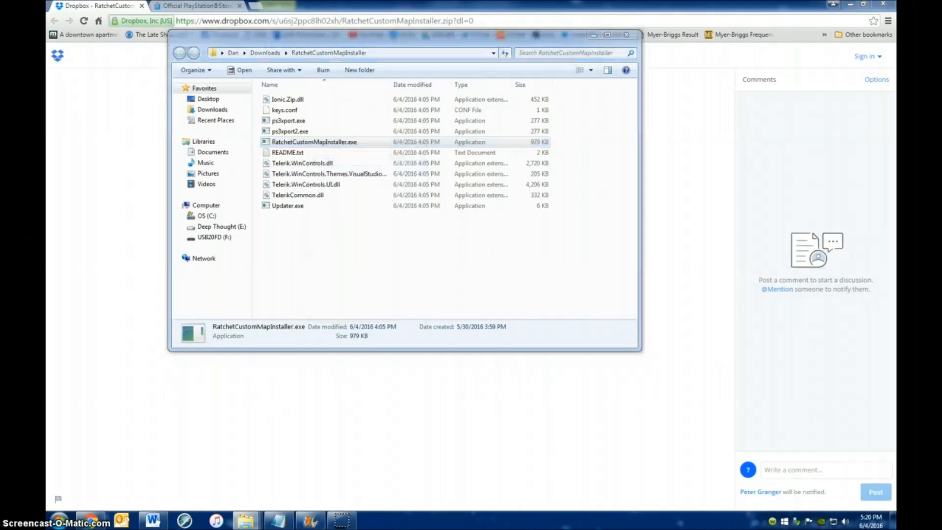
double_click(314, 141)
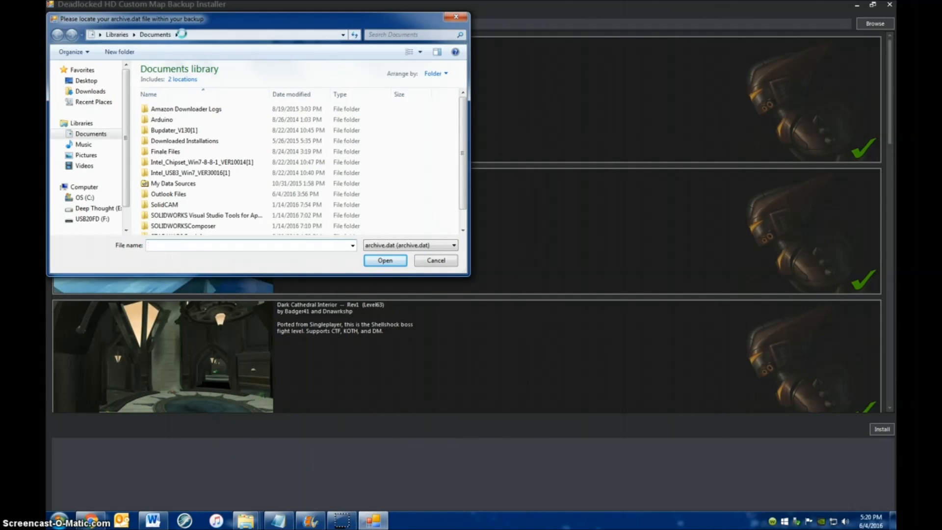
left_click(249, 245)
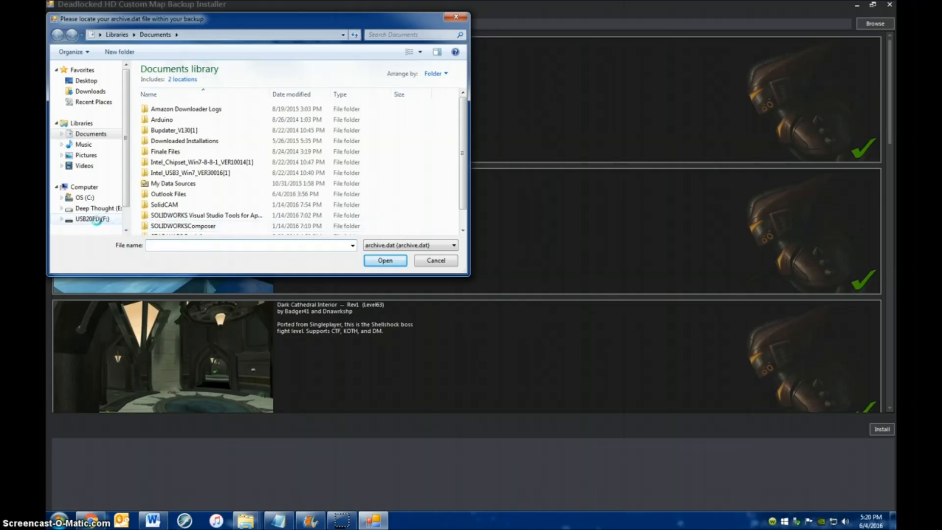
left_click(92, 218)
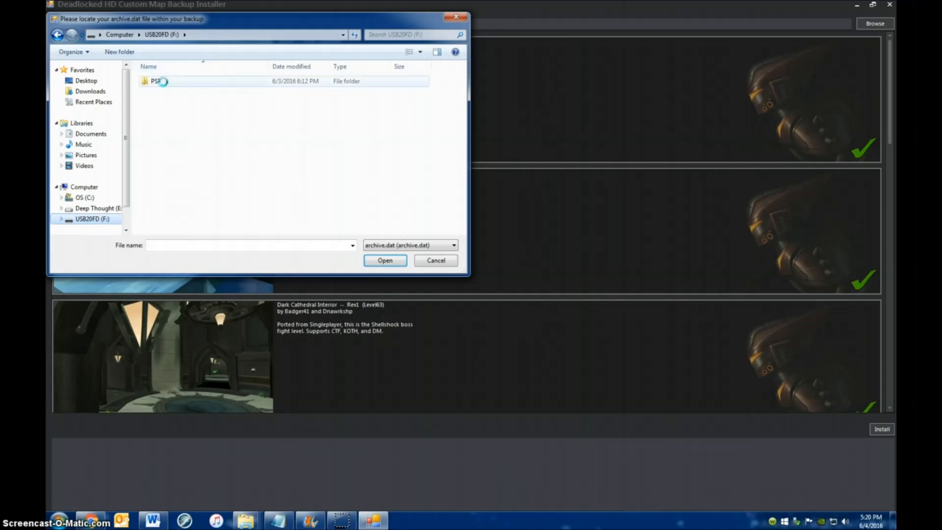
double_click(156, 81)
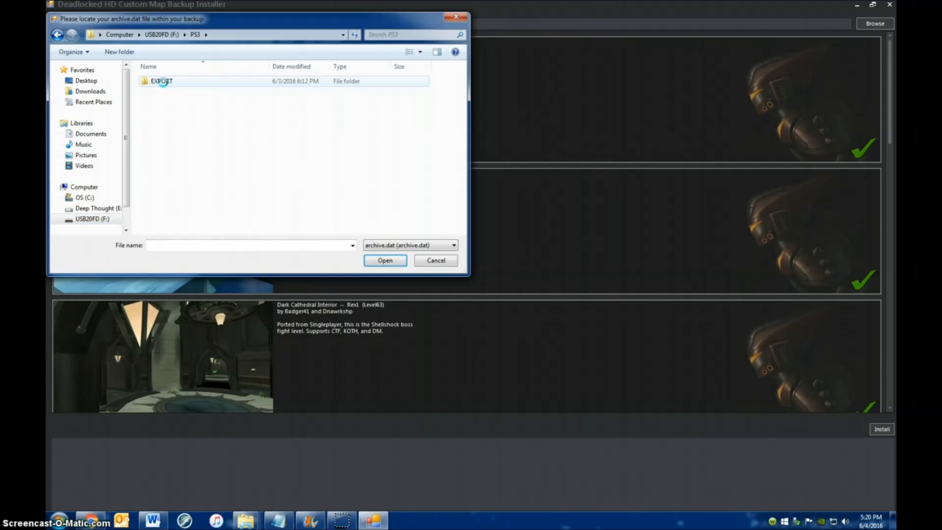
double_click(161, 82)
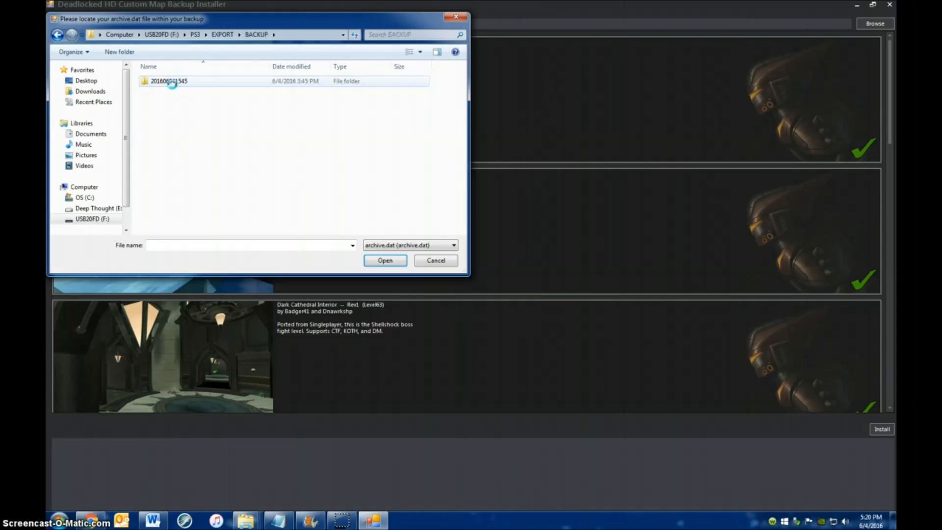
double_click(170, 81)
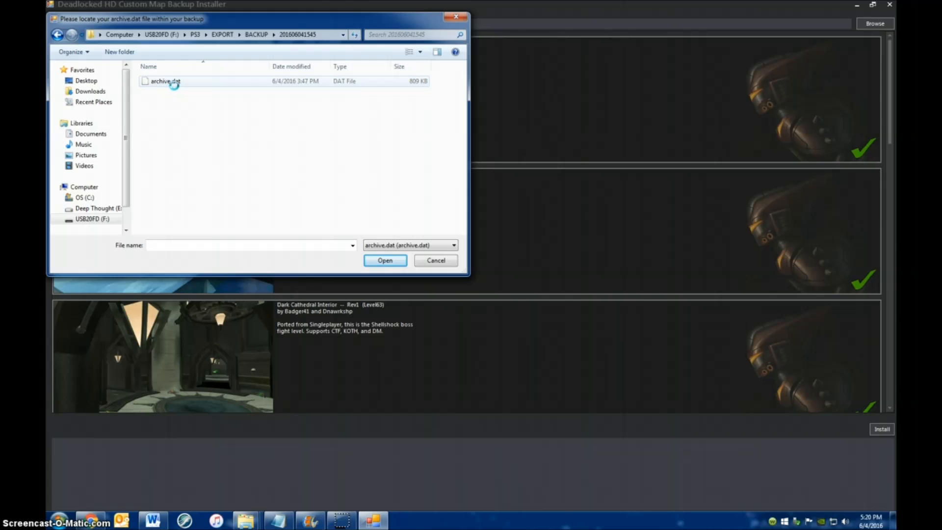
left_click(165, 80)
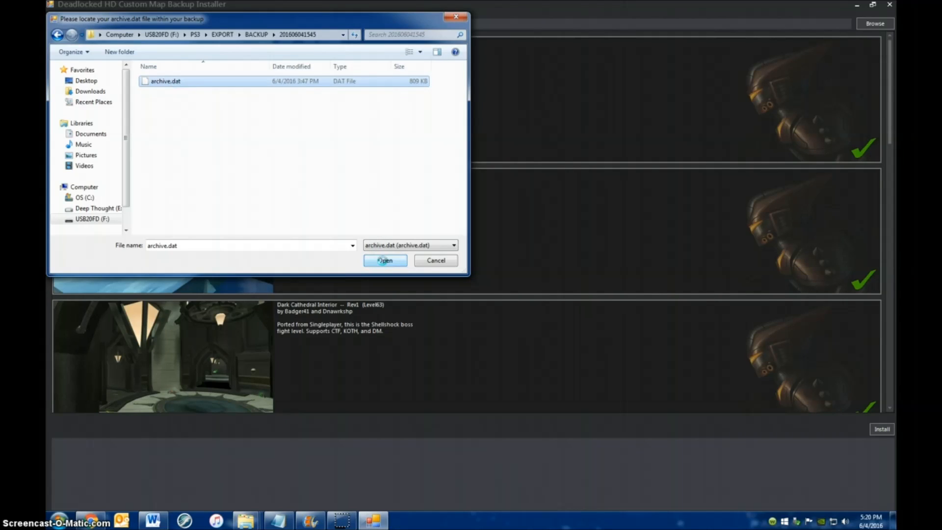
left_click(384, 260)
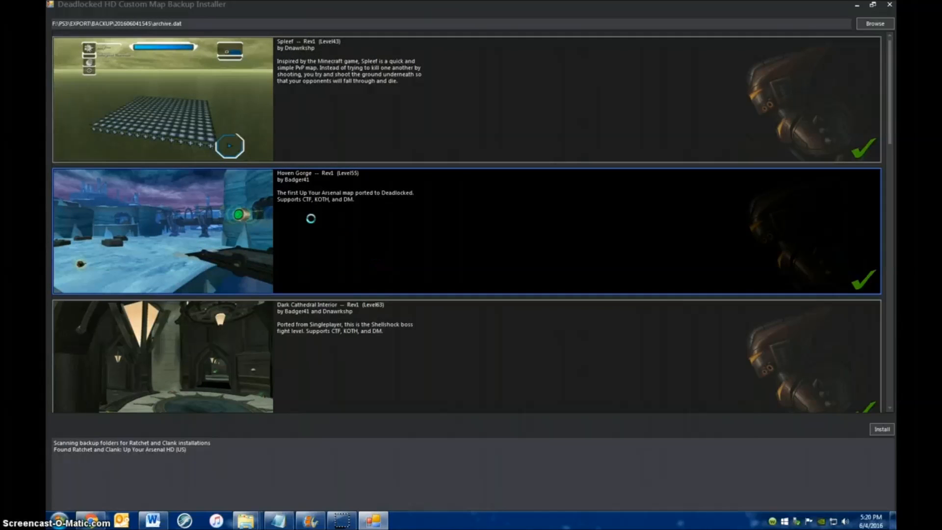
Untick Spleef through Desert Prison, leaving Starship Phoenix, Snivelak, Canal City and Torval Ruins checked
left_click(162, 99)
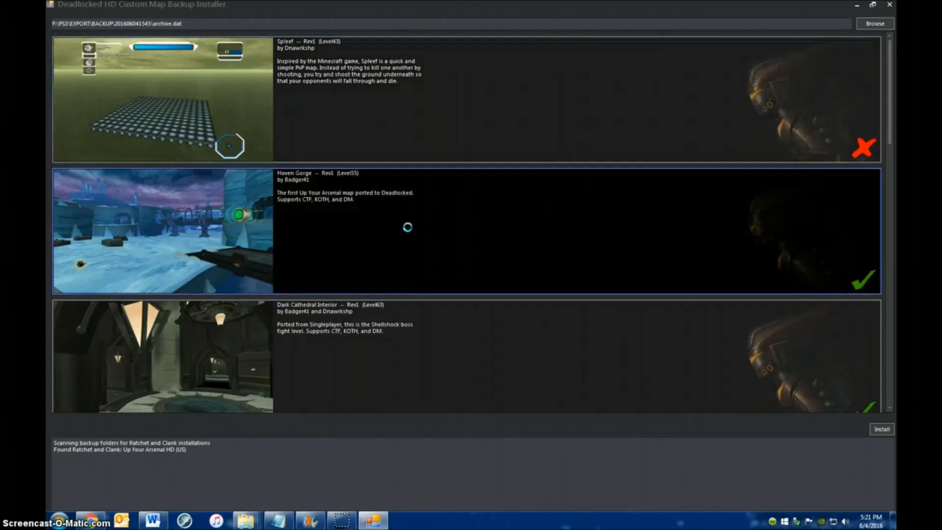
left_click(863, 278)
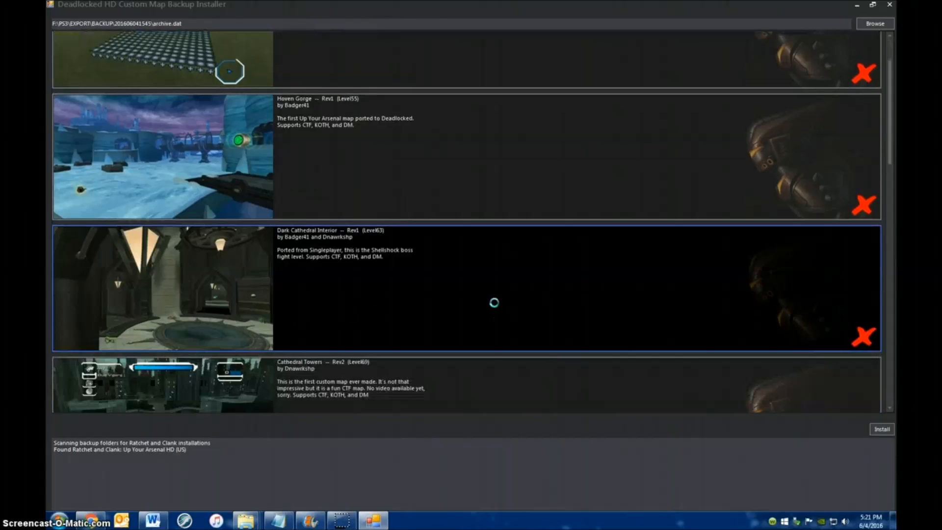
scroll("down", 3)
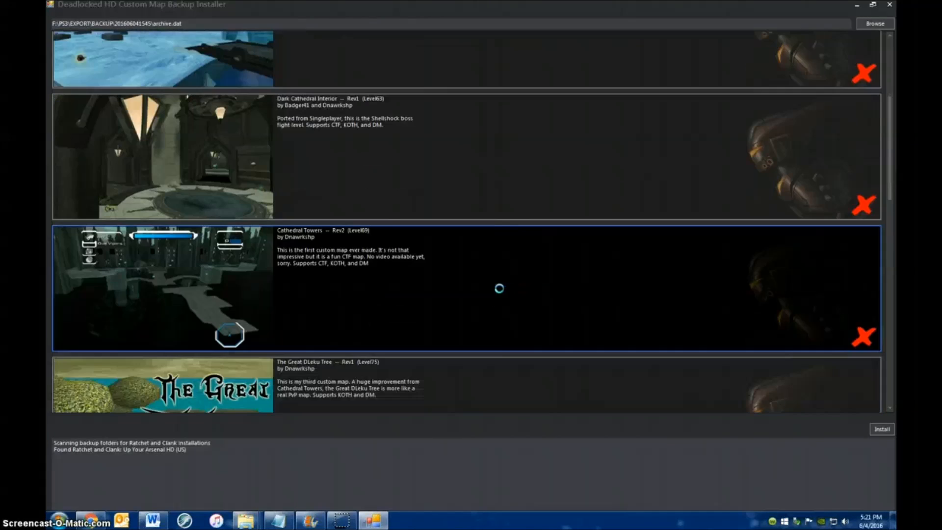
scroll("down", 3)
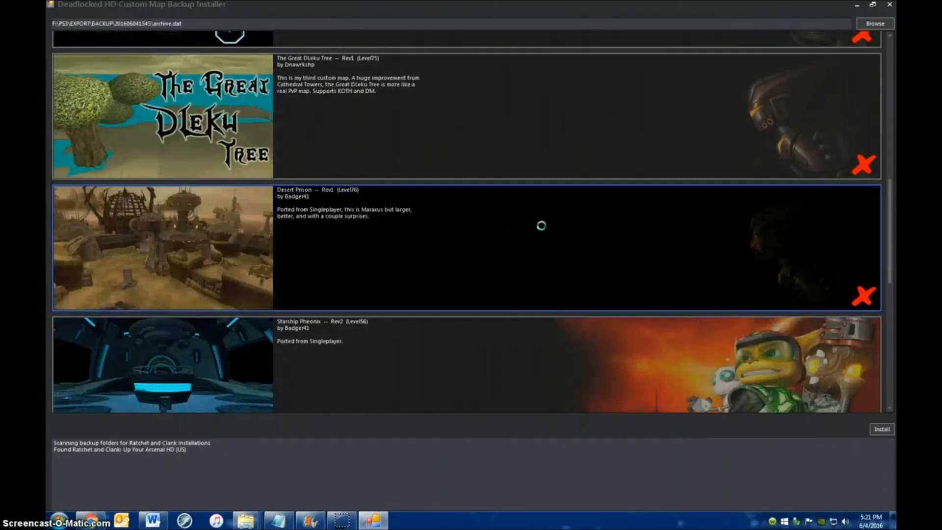
scroll("down", 3)
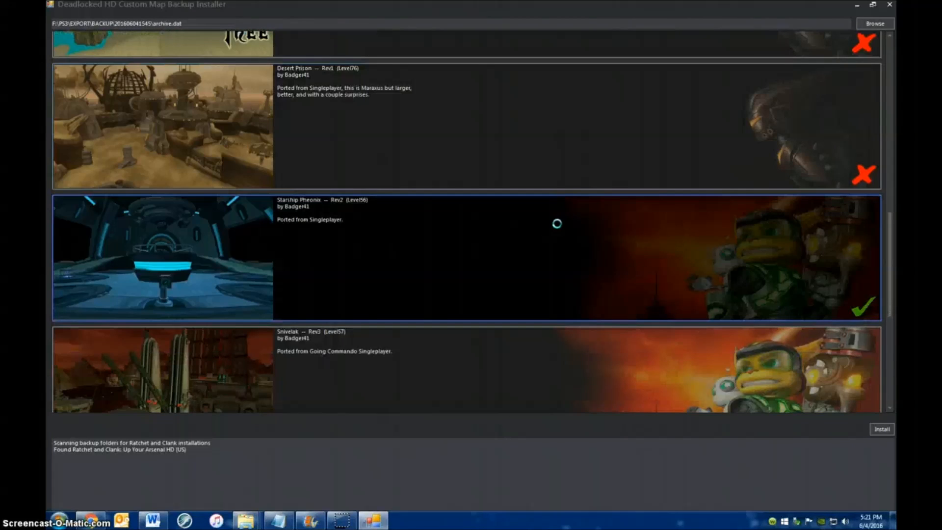
scroll("down", 3)
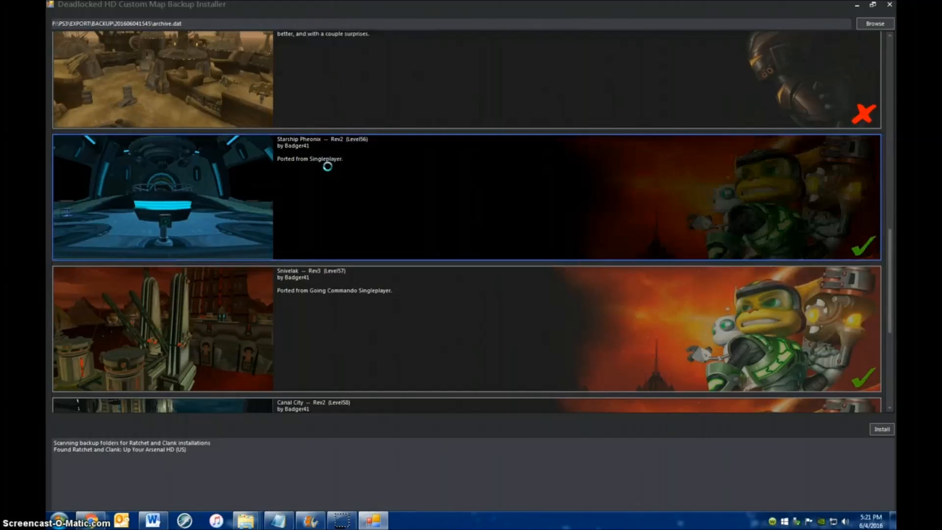
scroll("down", 3)
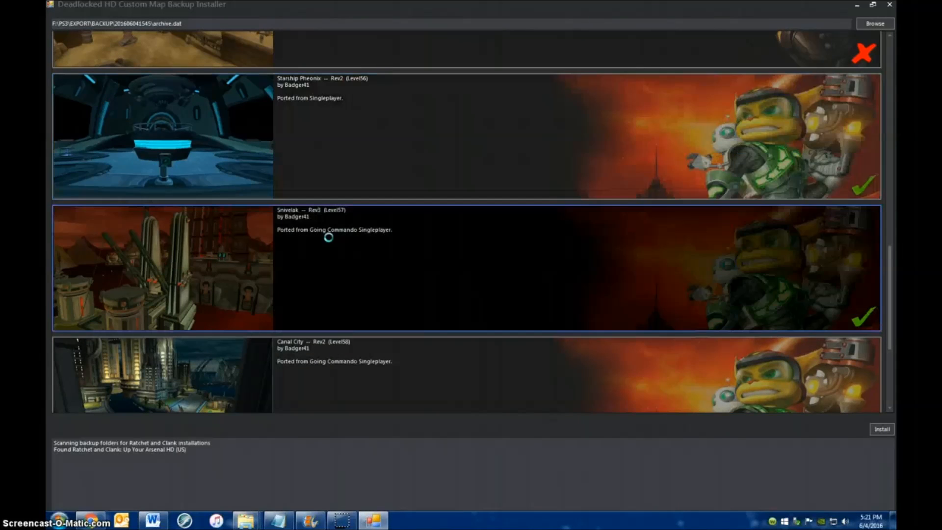
scroll("down", 3)
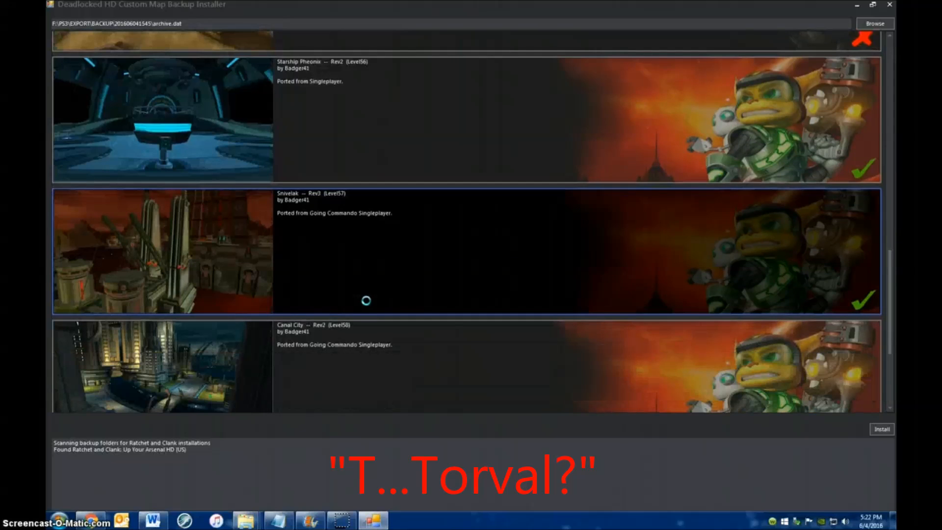
scroll("down", 3)
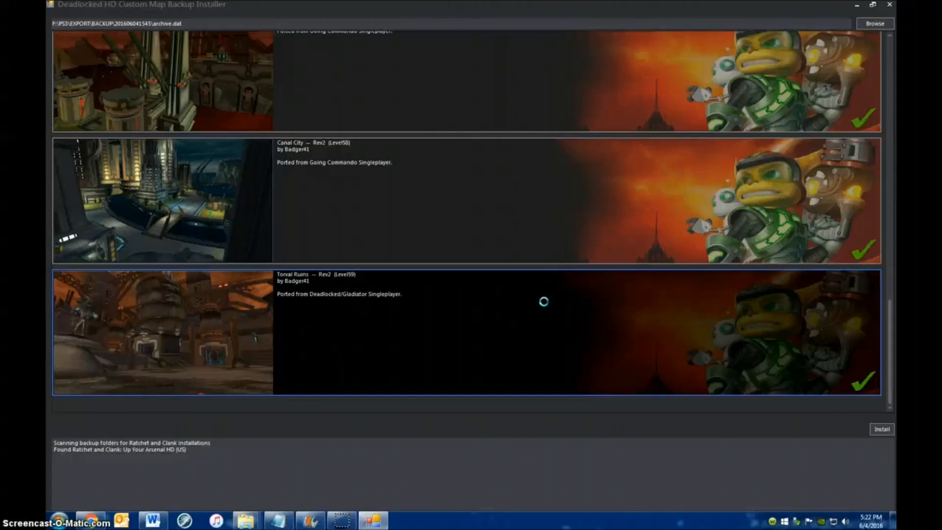
scroll("down", 3)
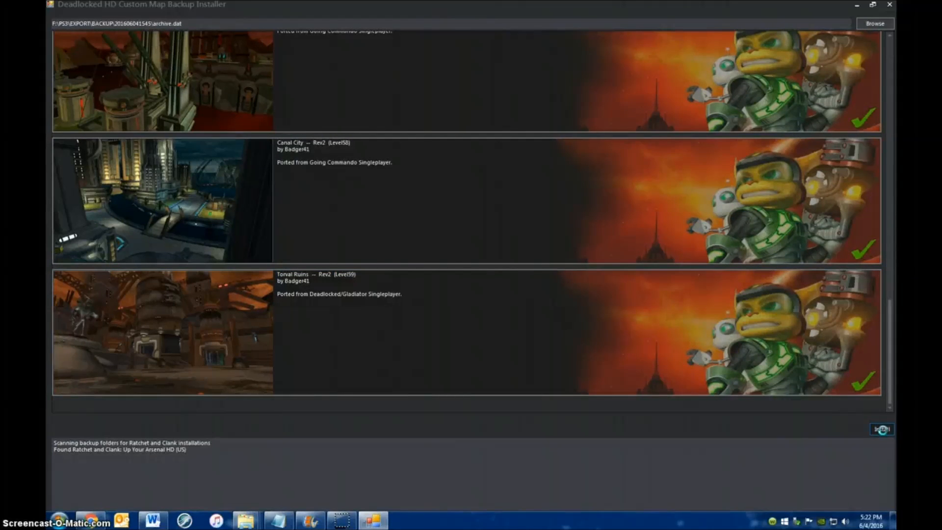
left_click(881, 429)
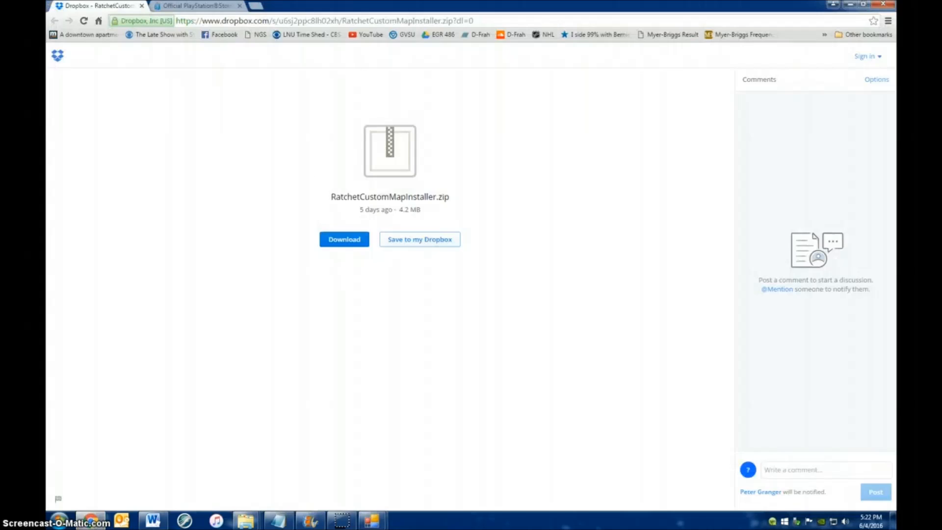
Highlight the Up Your Arsenal product ID in the PlayStation Store address bar
left_click(196, 6)
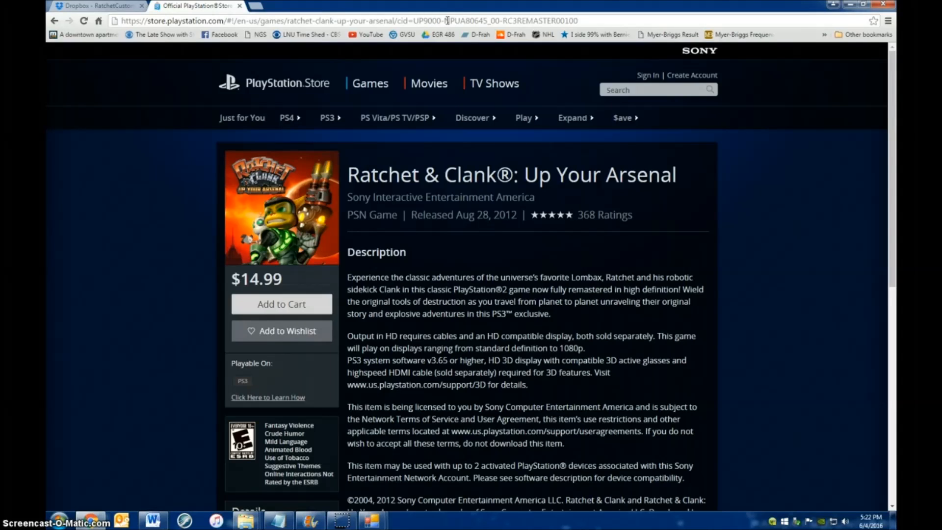
double_click(465, 20)
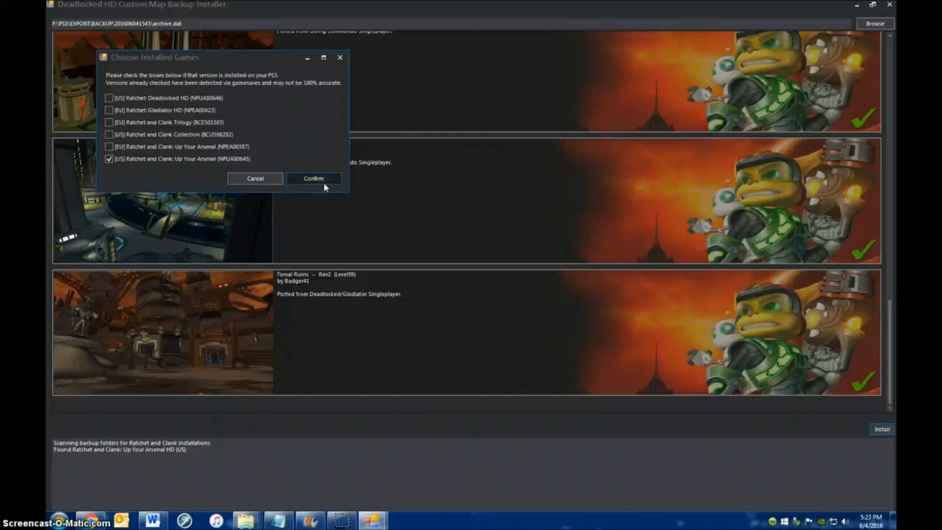
Confirm the US Up Your Arsenal edition and install the four maps into the backup
left_click(314, 178)
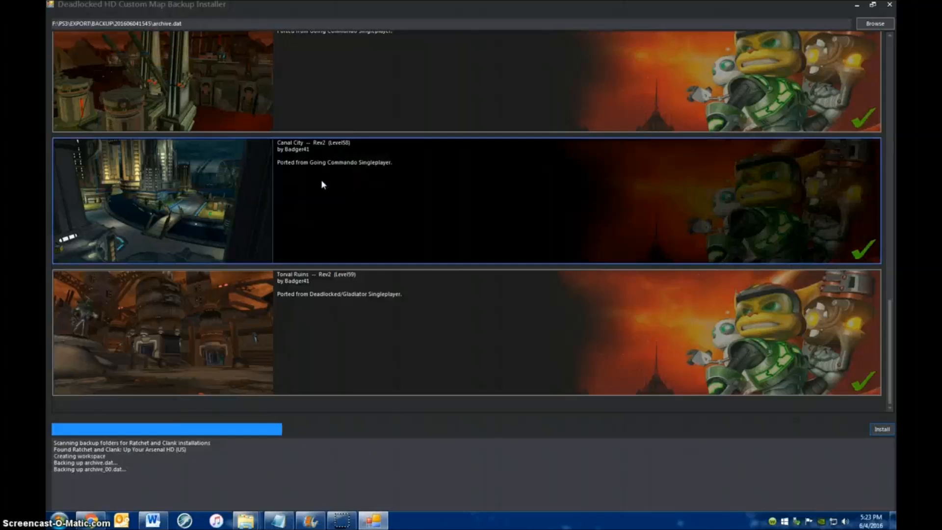
left_click(881, 429)
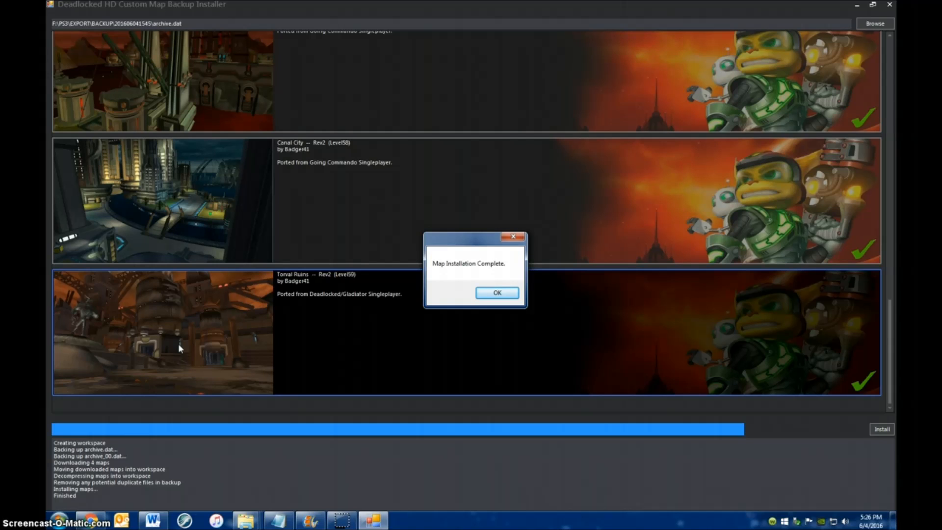
mouse_move(138, 334)
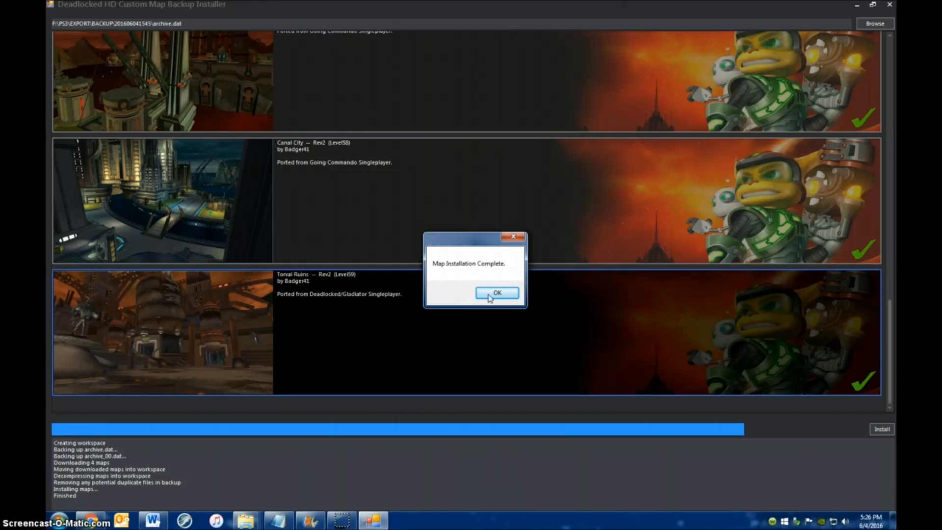
Dismiss Map Installation Complete and reload the updated archive.dat for a rescan
left_click(497, 293)
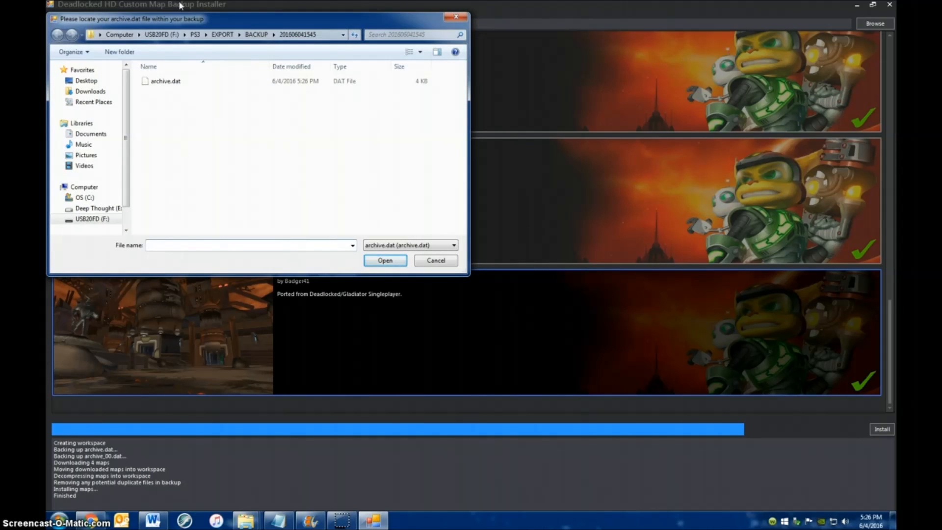
mouse_move(187, 24)
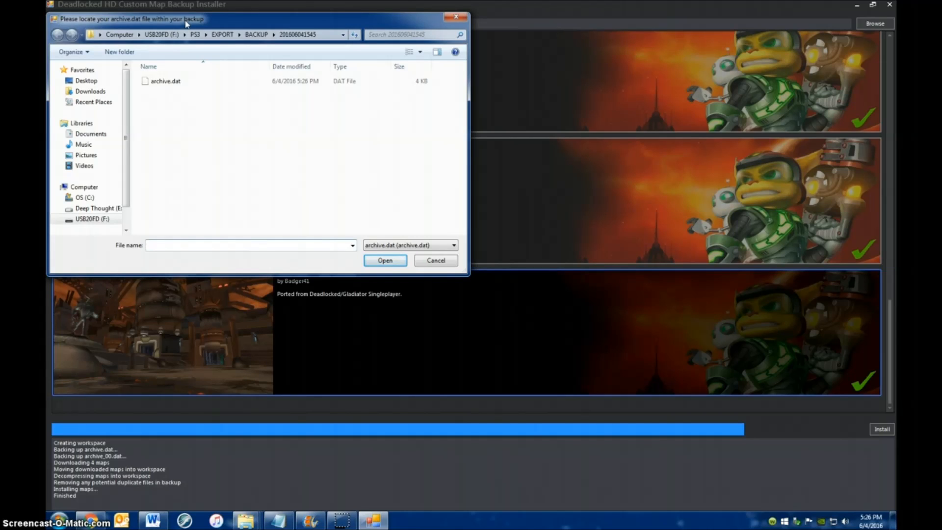
mouse_move(179, 103)
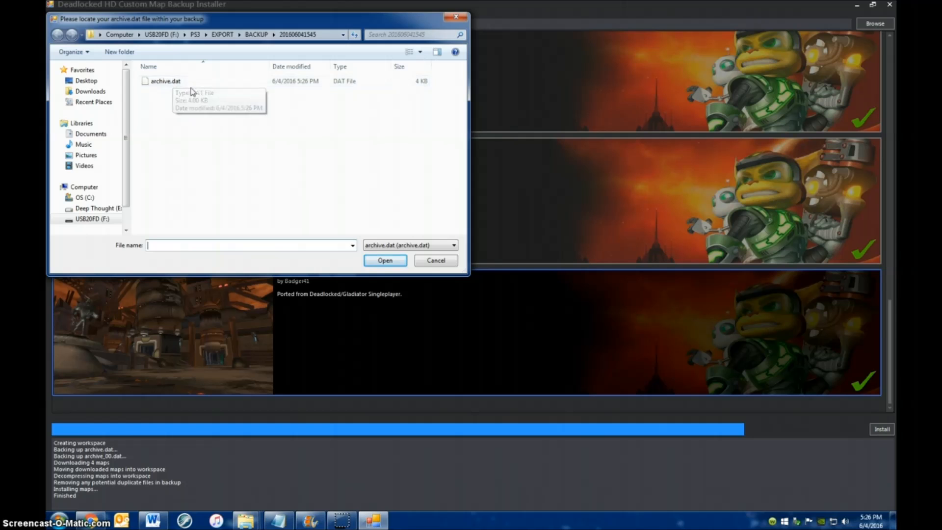
left_click(165, 82)
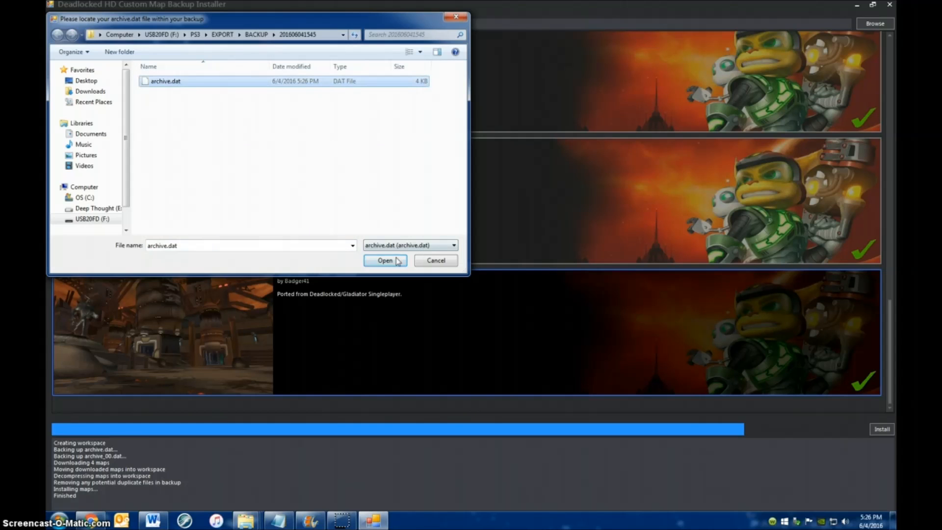
left_click(385, 260)
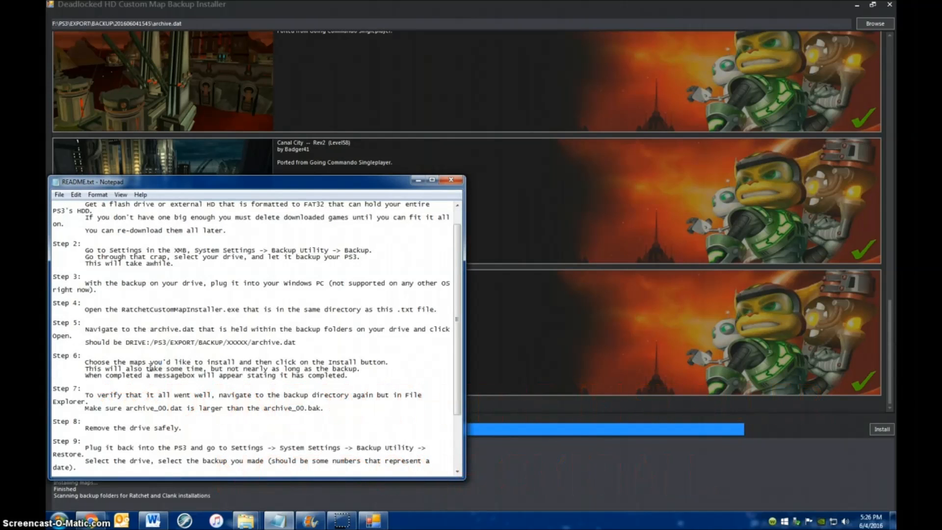
Scroll the README down to its closing steps on restoring the backup and activating the system
scroll("down", 3)
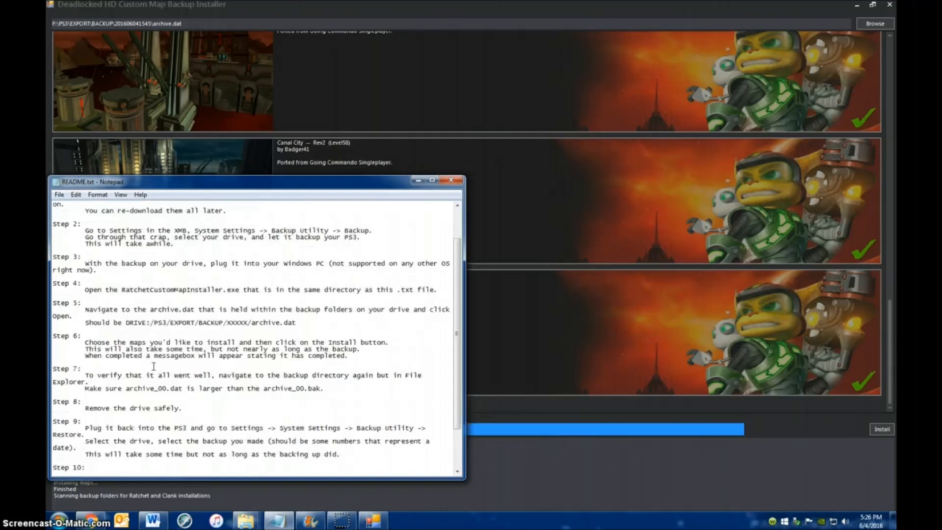
scroll("down", 3)
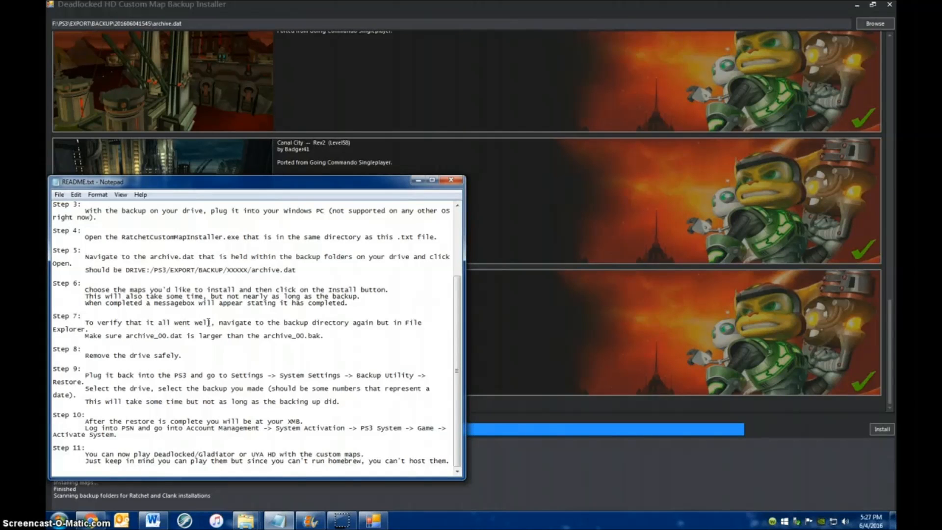
mouse_move(335, 323)
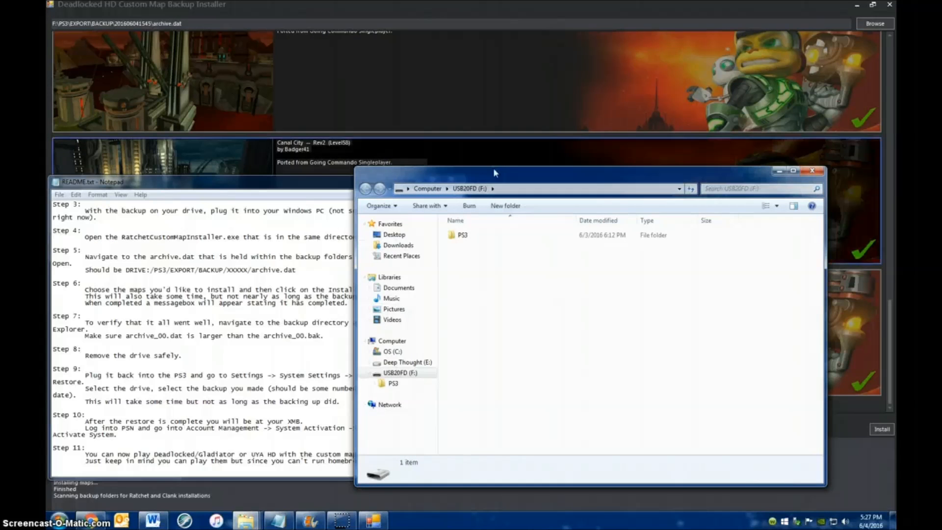
double_click(462, 235)
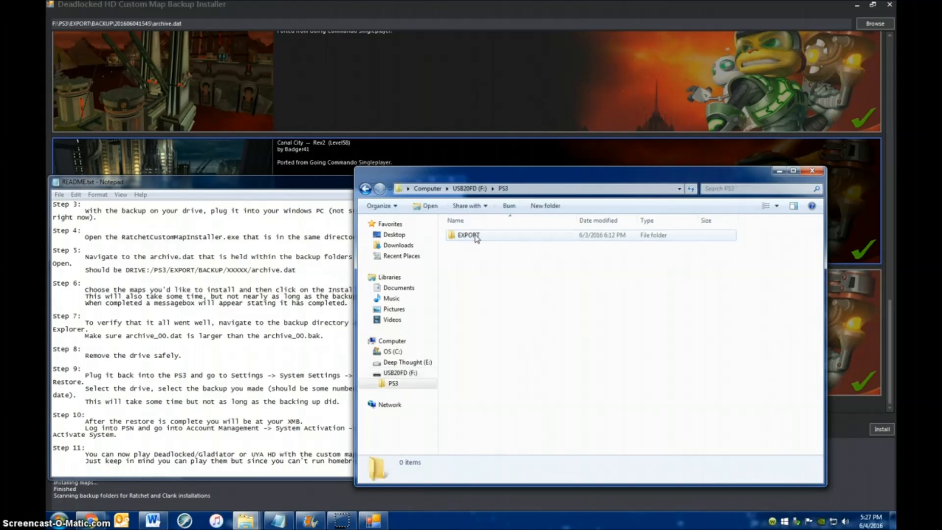
double_click(468, 235)
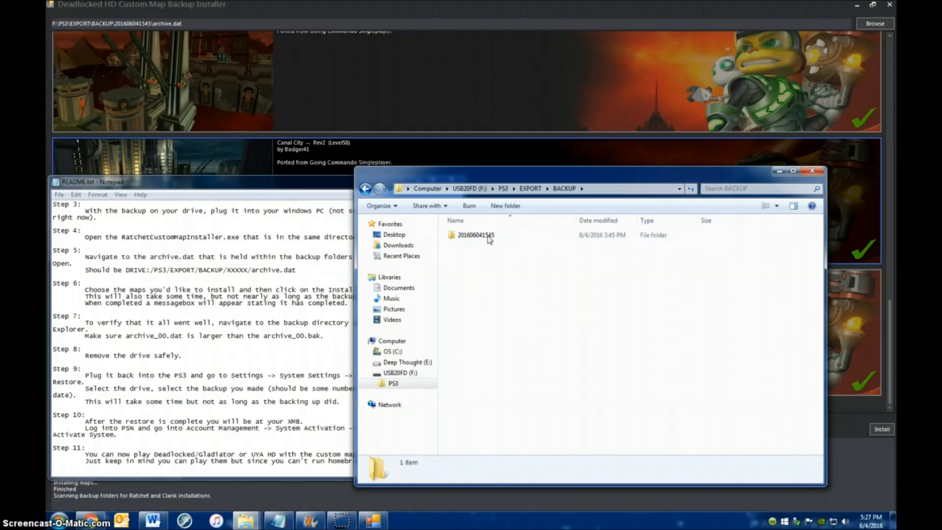
double_click(475, 235)
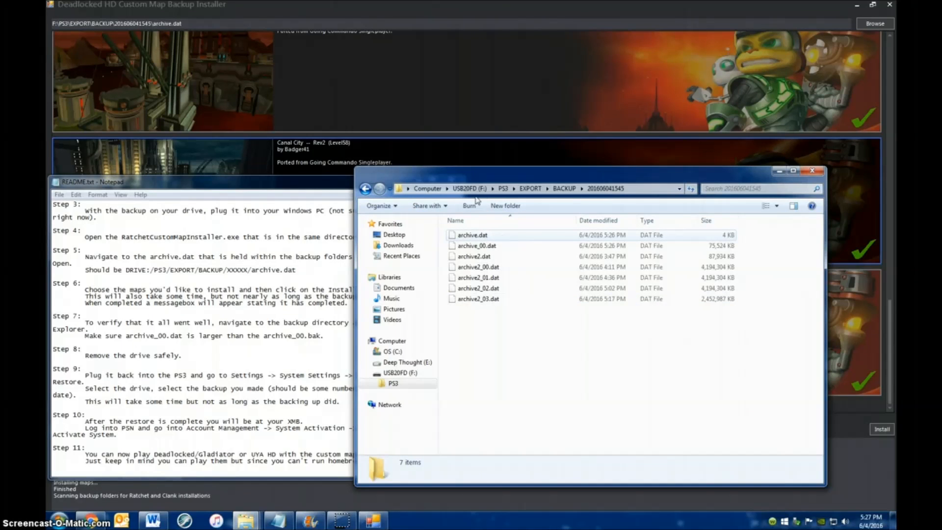
left_click_drag(600, 171, 642, 70)
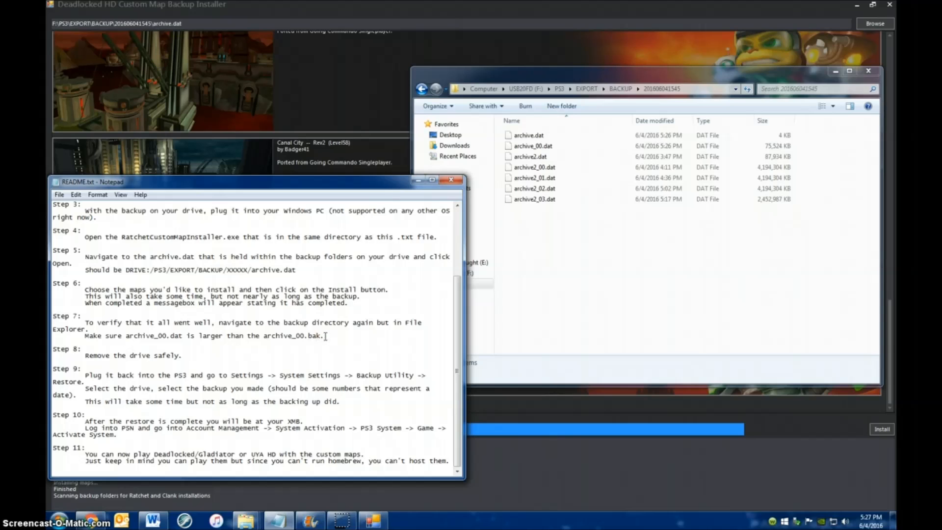
Compare archive_00.dat's 75,524 KB size in the backup folder against the README's expected value
left_click(532, 145)
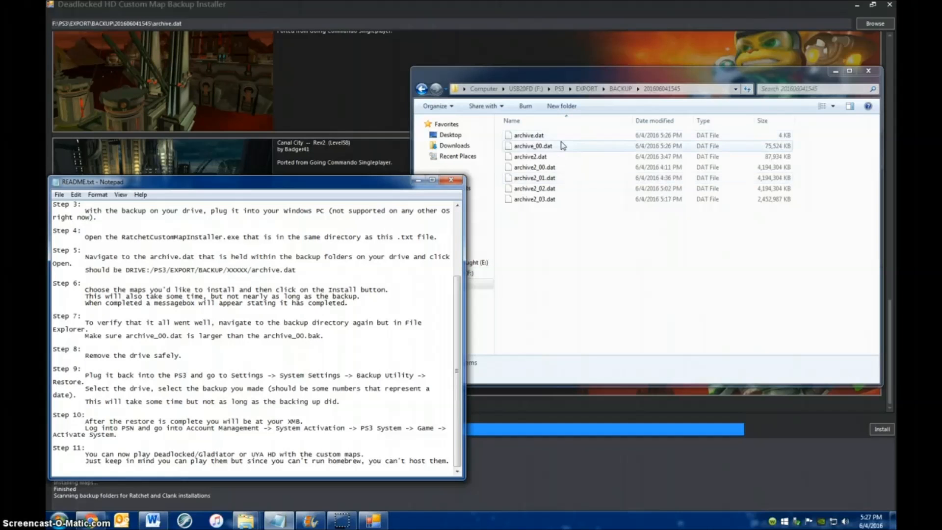
left_click(529, 135)
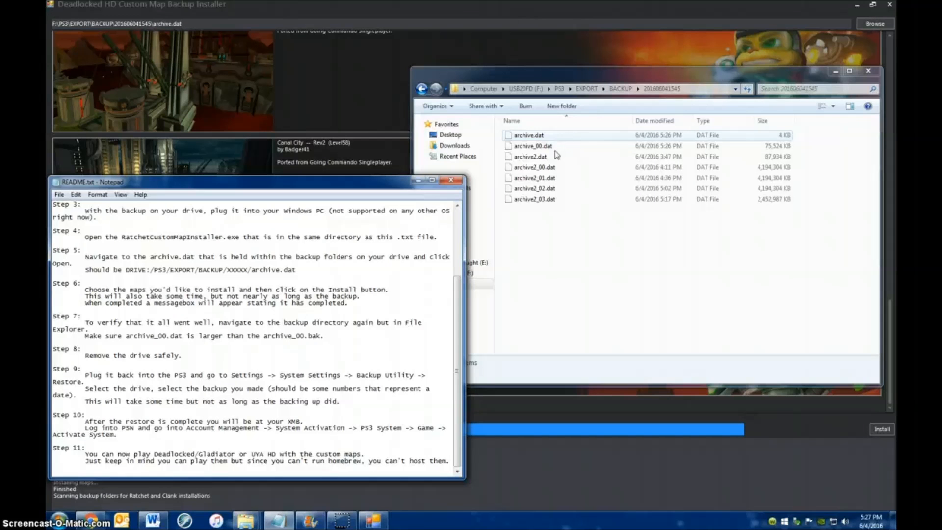
left_click(532, 146)
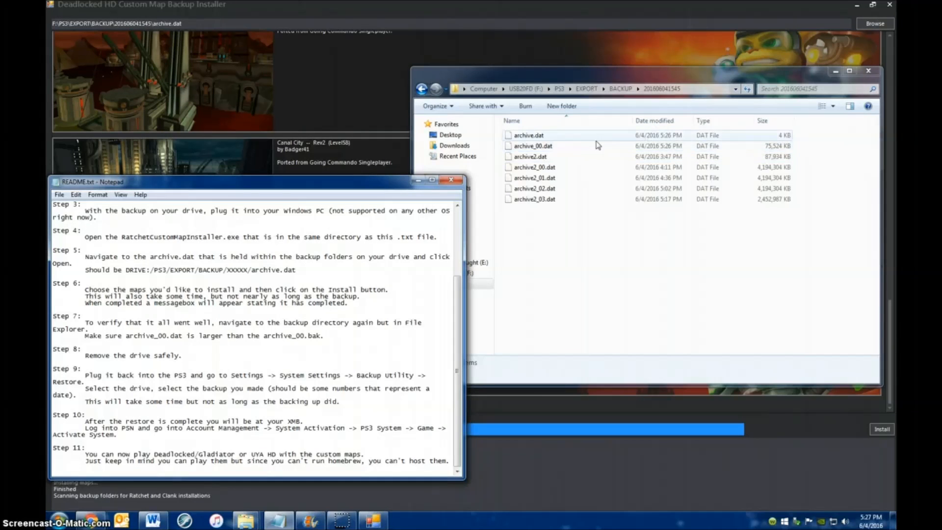
left_click(532, 146)
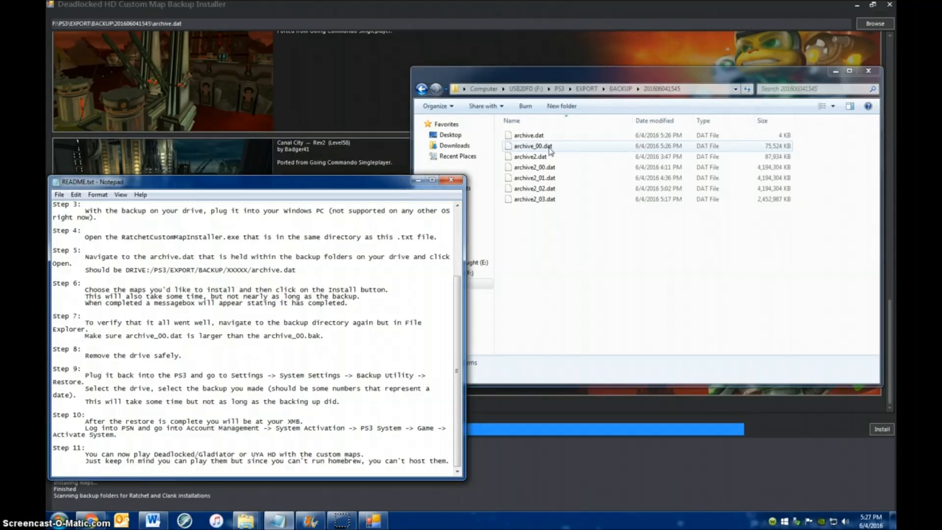
left_click(528, 136)
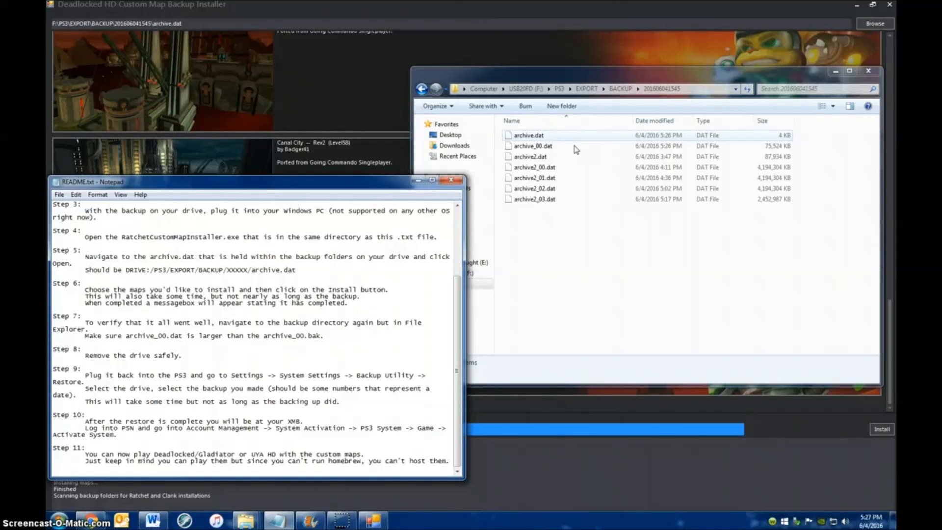
left_click(531, 145)
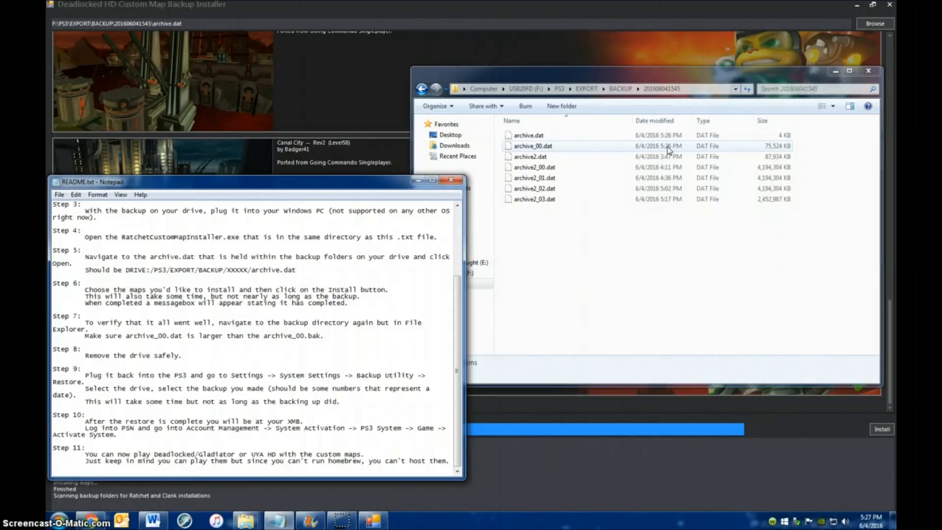
left_click(529, 135)
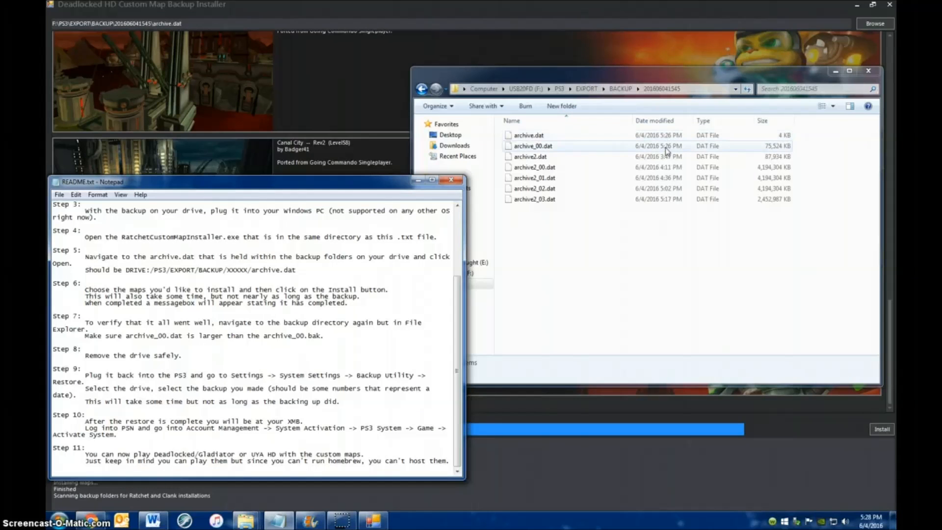
left_click(529, 135)
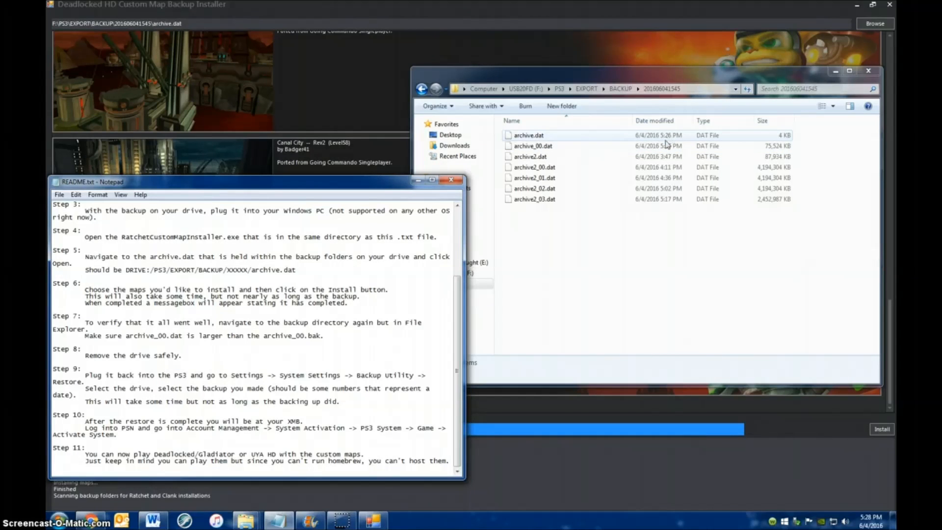
left_click(532, 145)
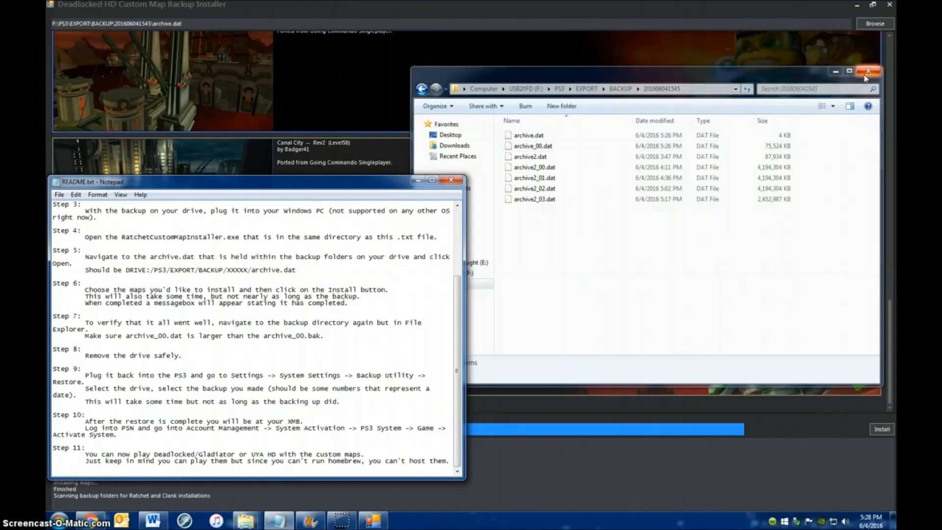
Close the backup folder window and safely eject the USB 2.0 flash drive
left_click(868, 71)
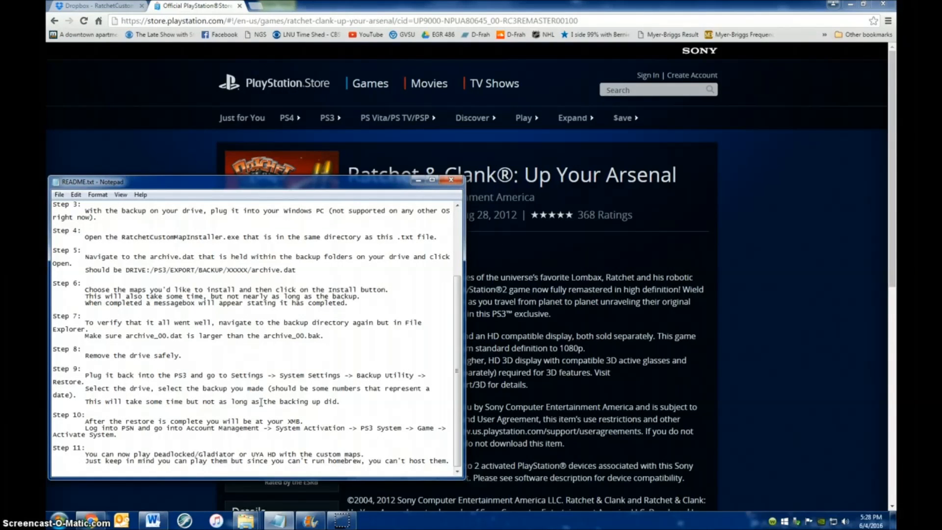
mouse_move(698, 498)
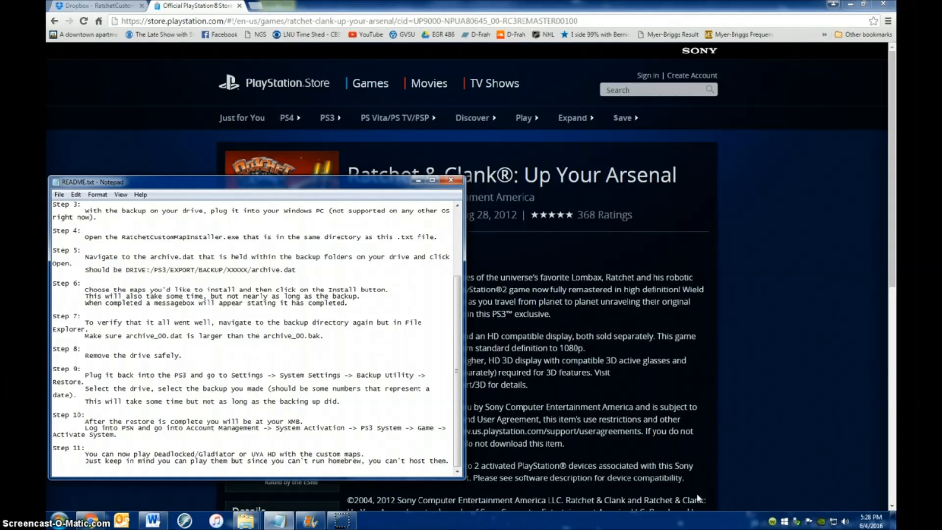
mouse_move(664, 510)
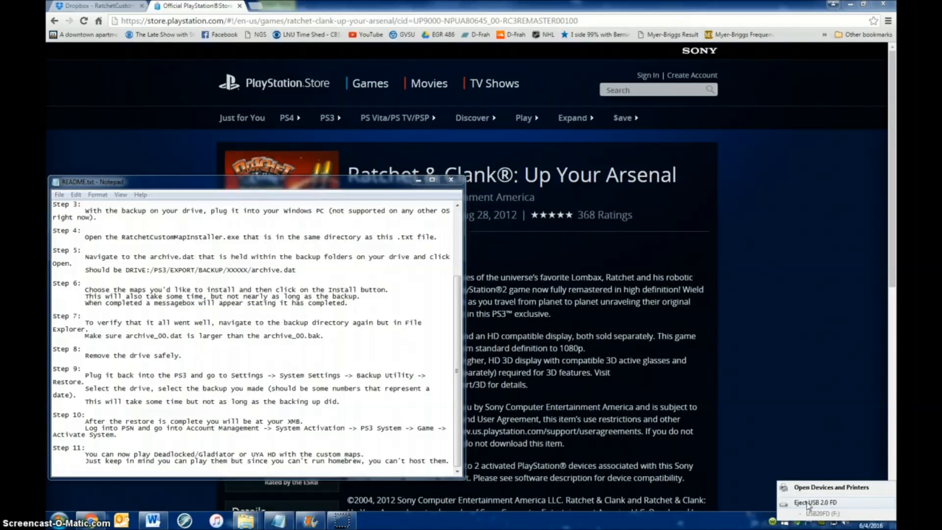
left_click(813, 502)
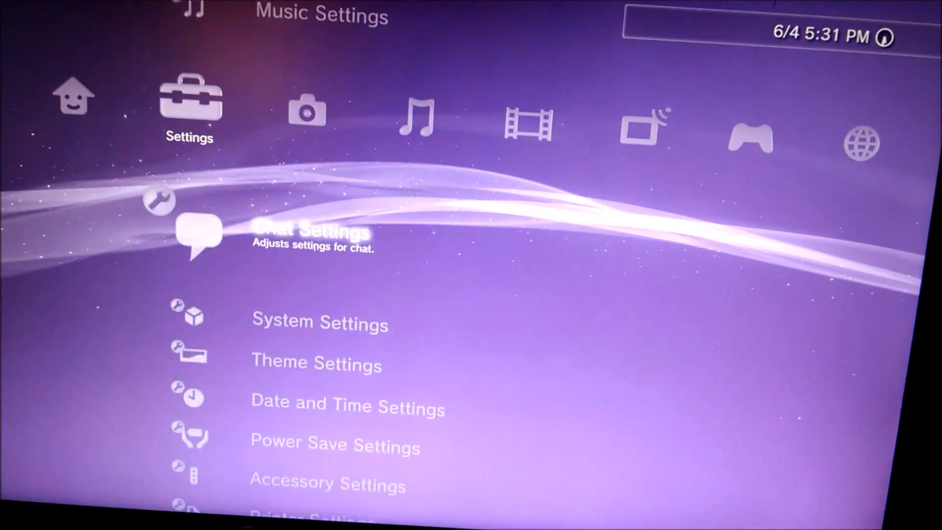
Scroll down System Settings to reach the Backup Utility
scroll("down", 3)
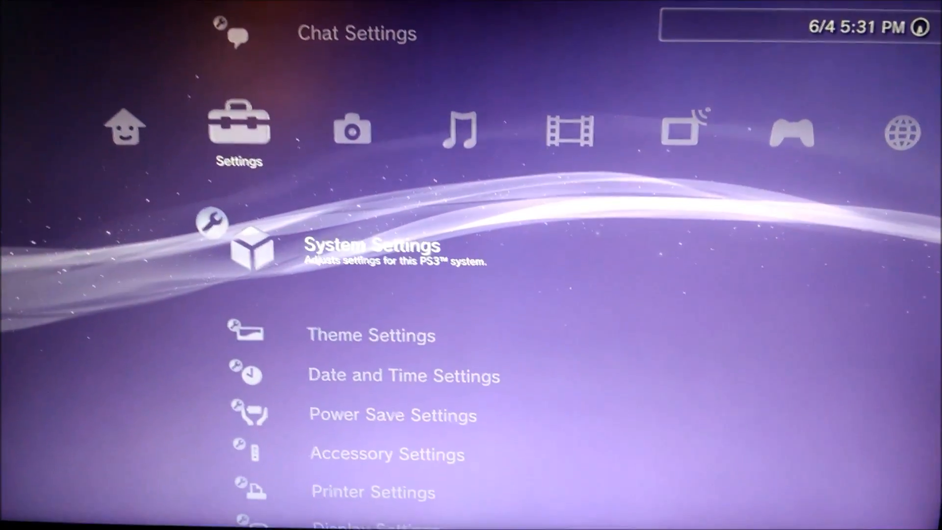
scroll("down", 3)
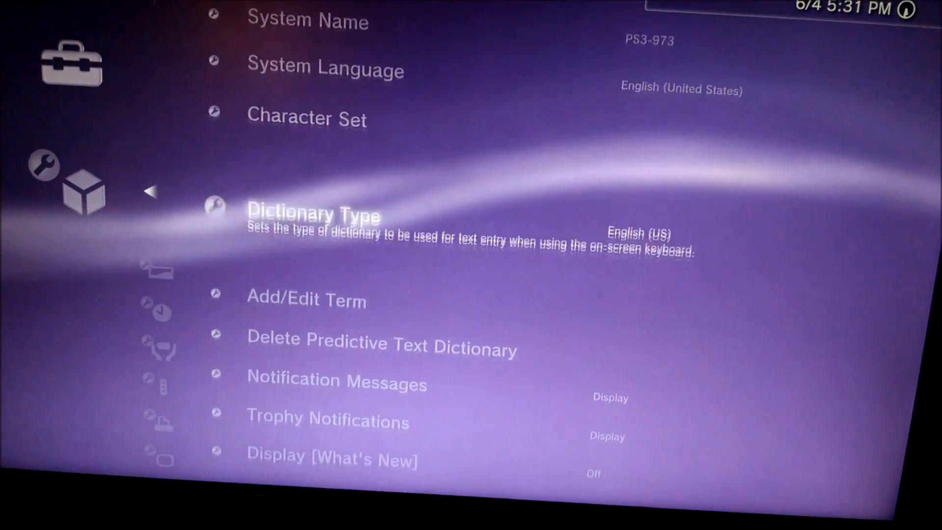
scroll("down", 3)
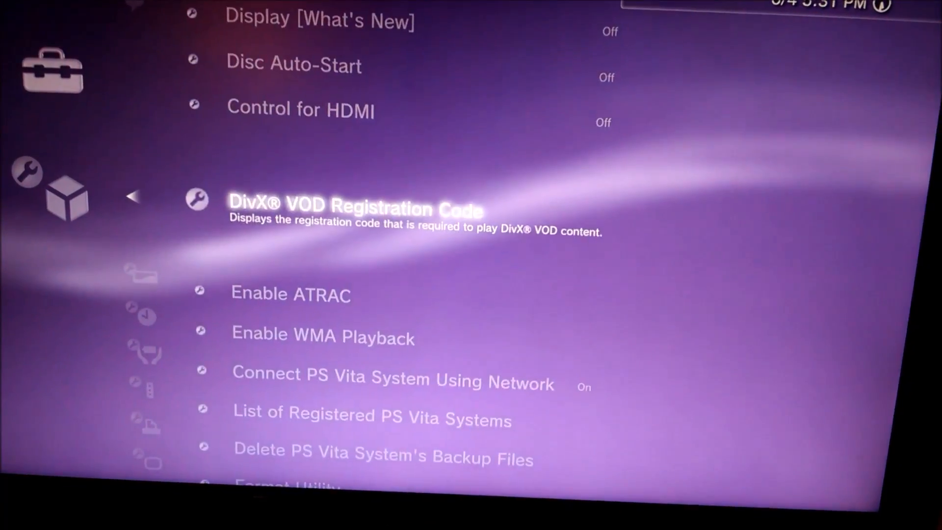
scroll("down", 3)
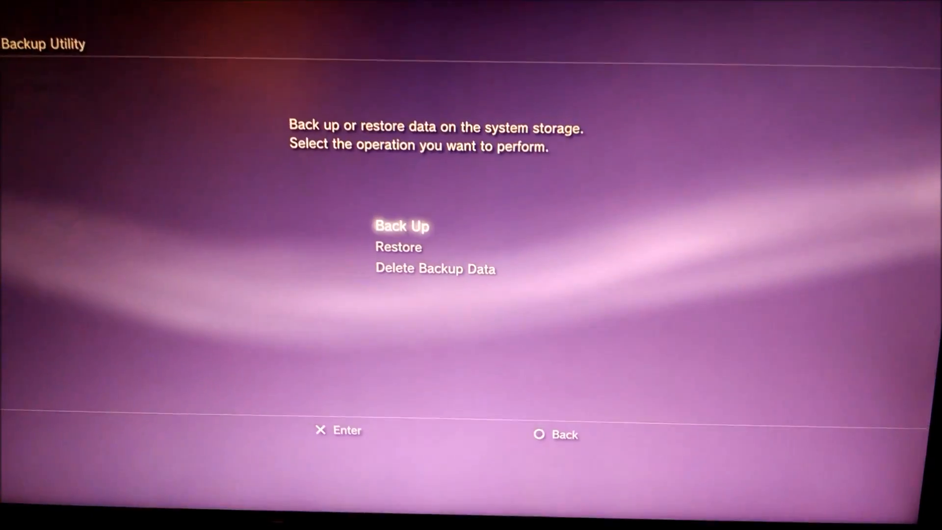
Choose Restore and confirm restoring the system from the dated USB backup
key("Down")
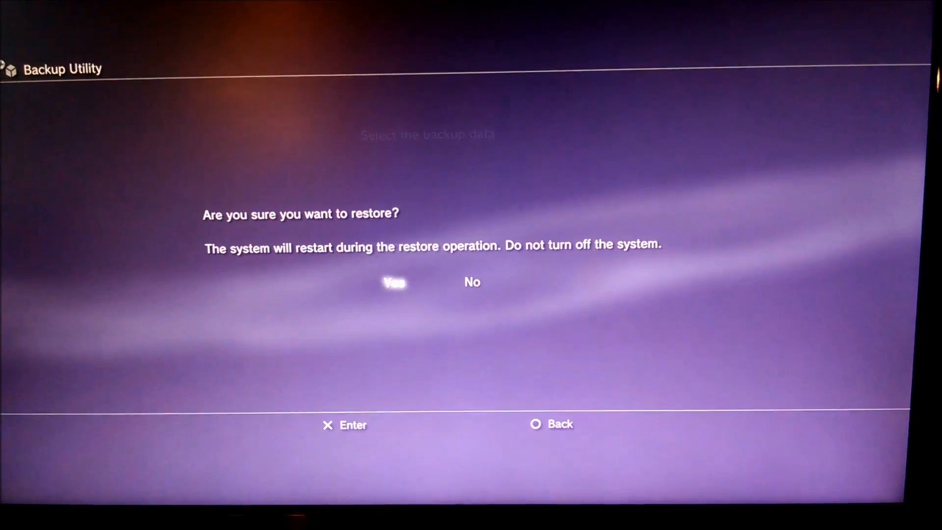
left_click(392, 283)
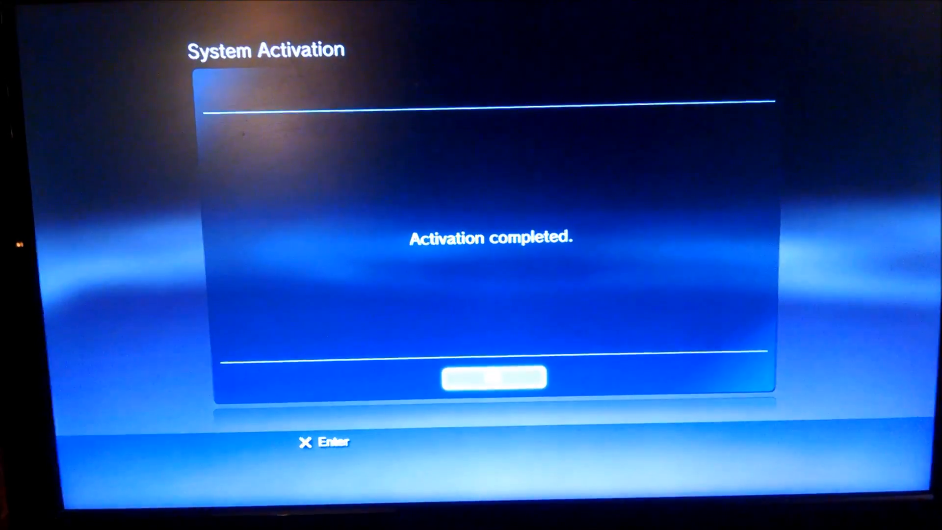
Dismiss the 'Activation completed' message after activating the PS3 system
left_click(494, 377)
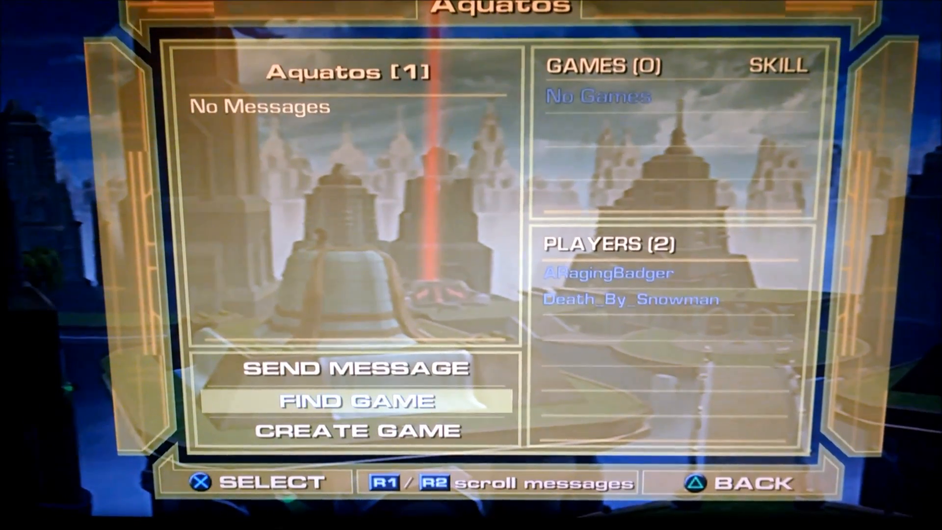
View Game Info for the Team Deathmatch on Bakisi Isles listed in the Aquatos lobby
left_click(357, 400)
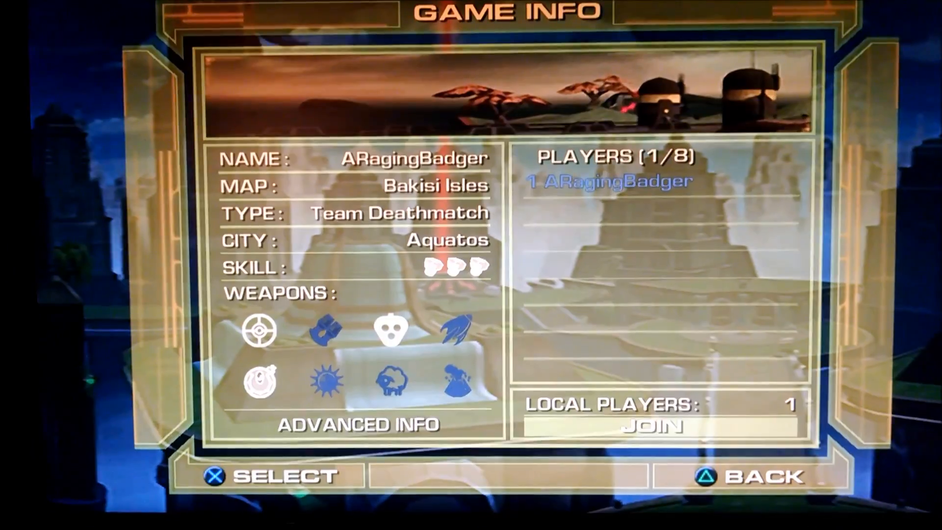